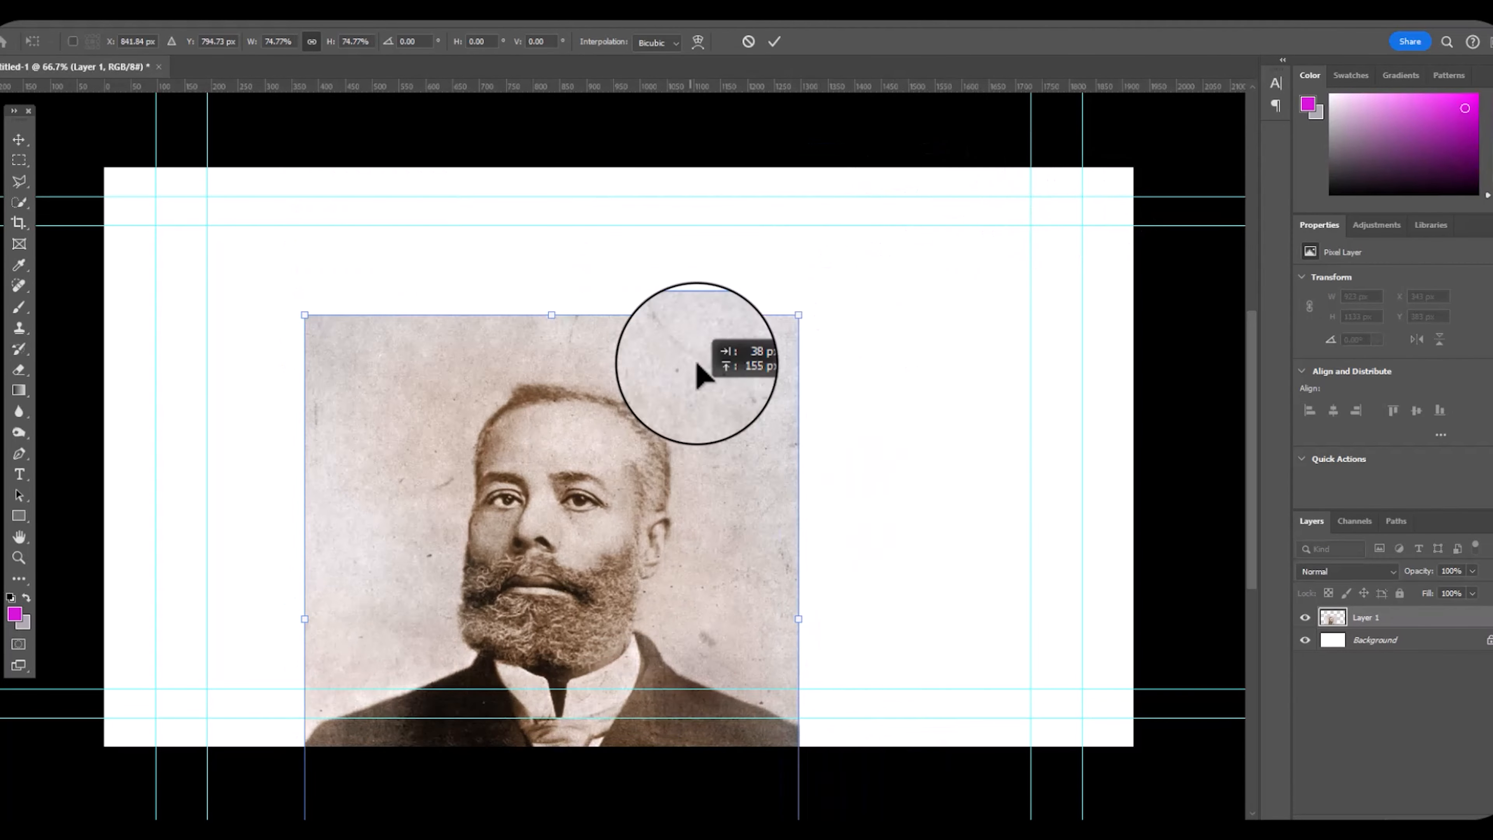
- Scale the portrait down into the lower-left of the page and delete its white backdrop with the Magic Wand
left_click_drag(798, 315, 771, 267)
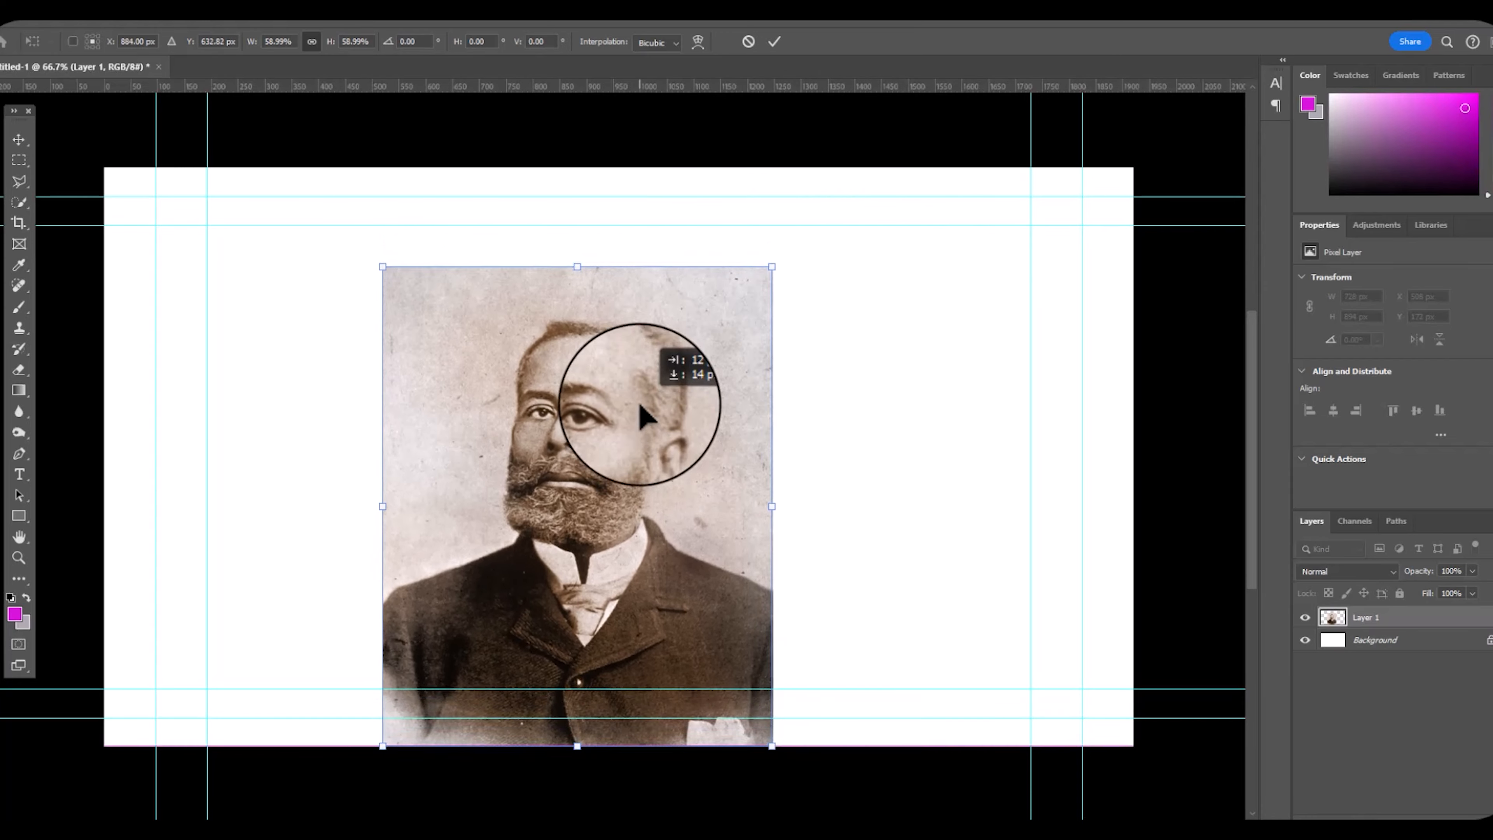
left_click_drag(638, 416, 296, 296)
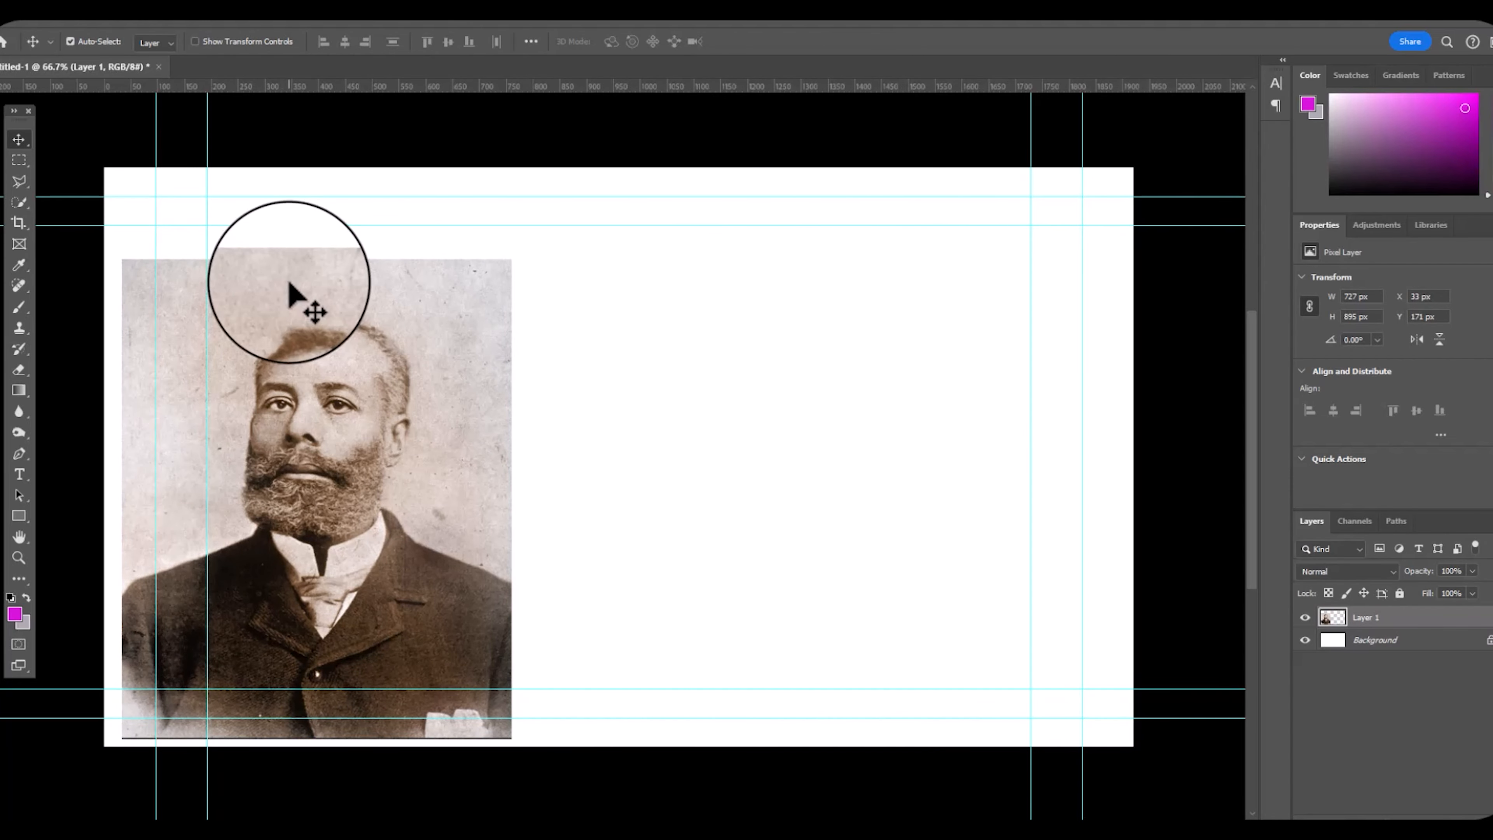
left_click(19, 181)
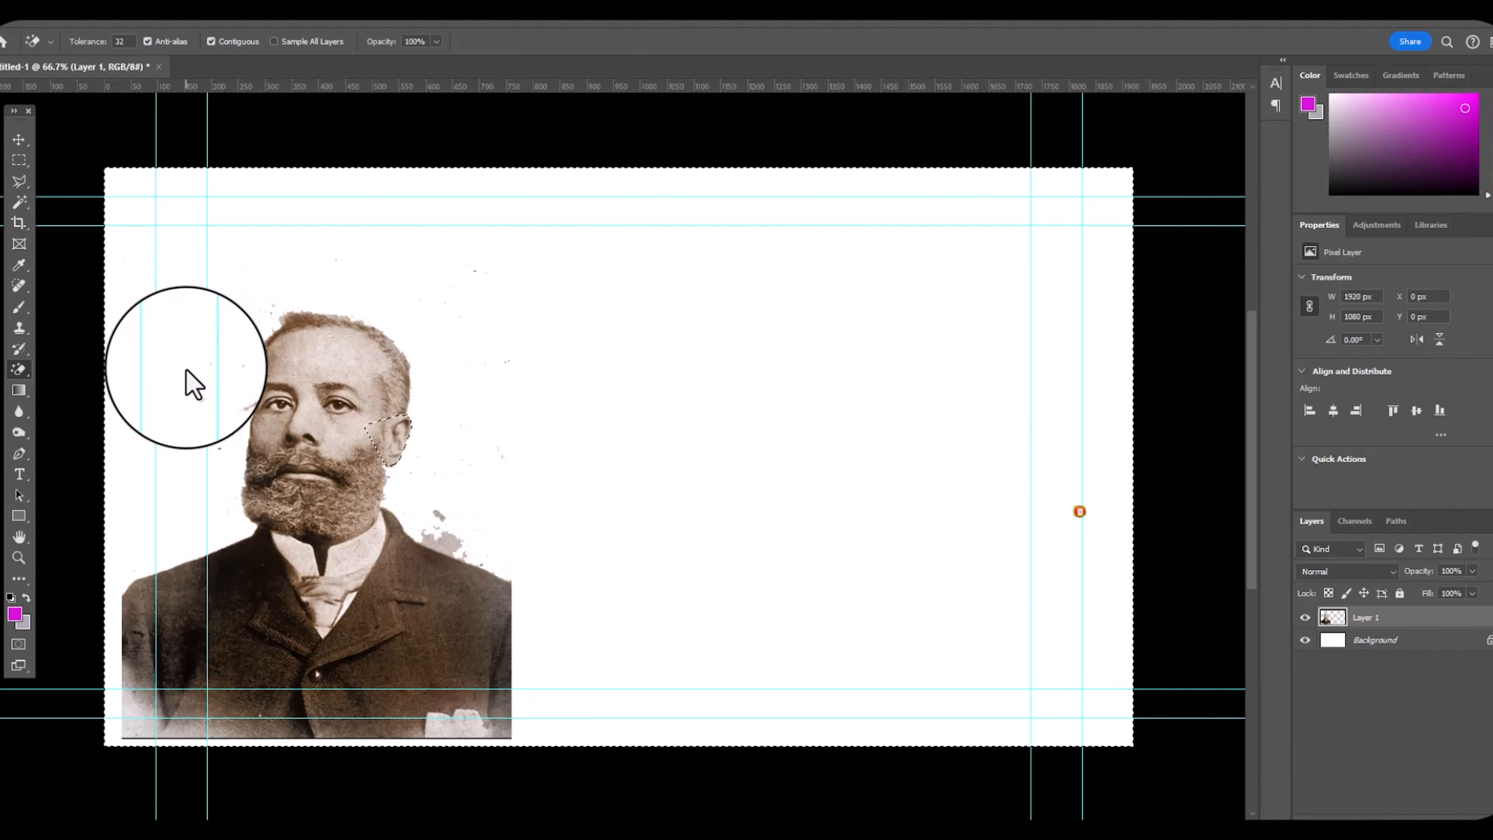
left_click_drag(188, 366, 245, 416)
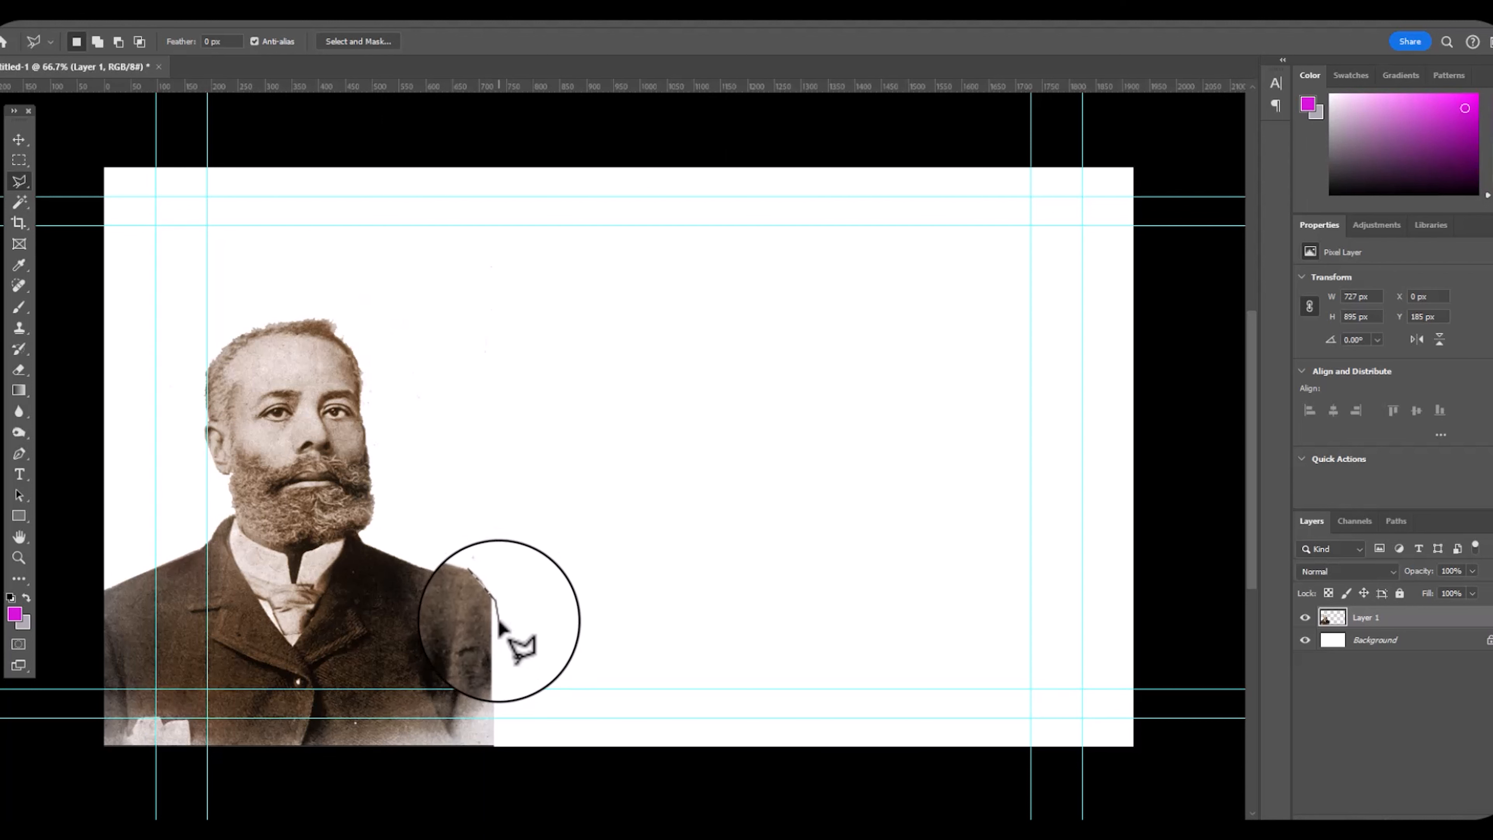
- Lasso the portrait's missing shoulder corner and fill it in with Generative Fill
left_click_drag(500, 624, 481, 586)
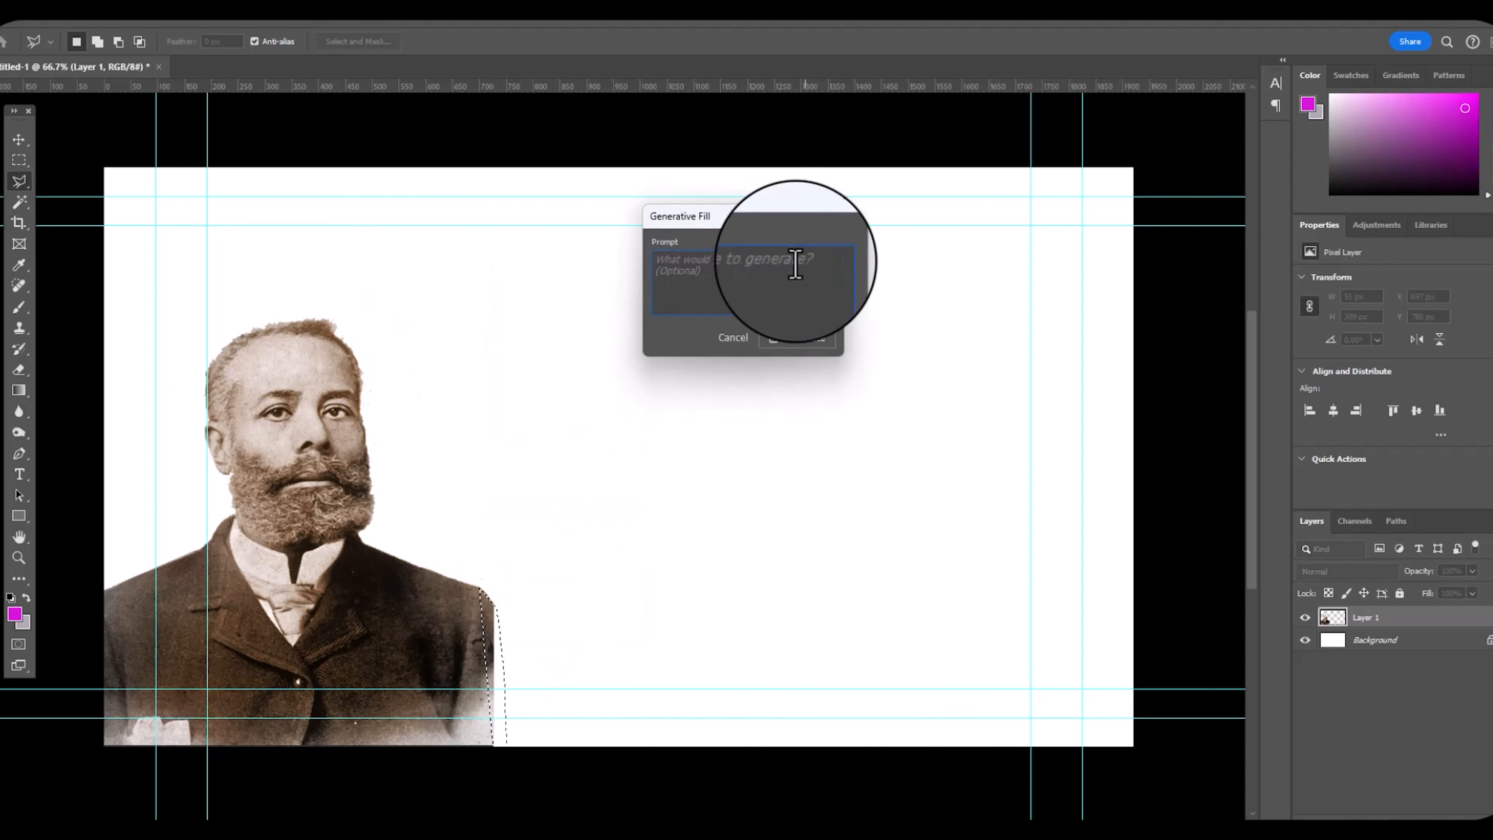
left_click(797, 337)
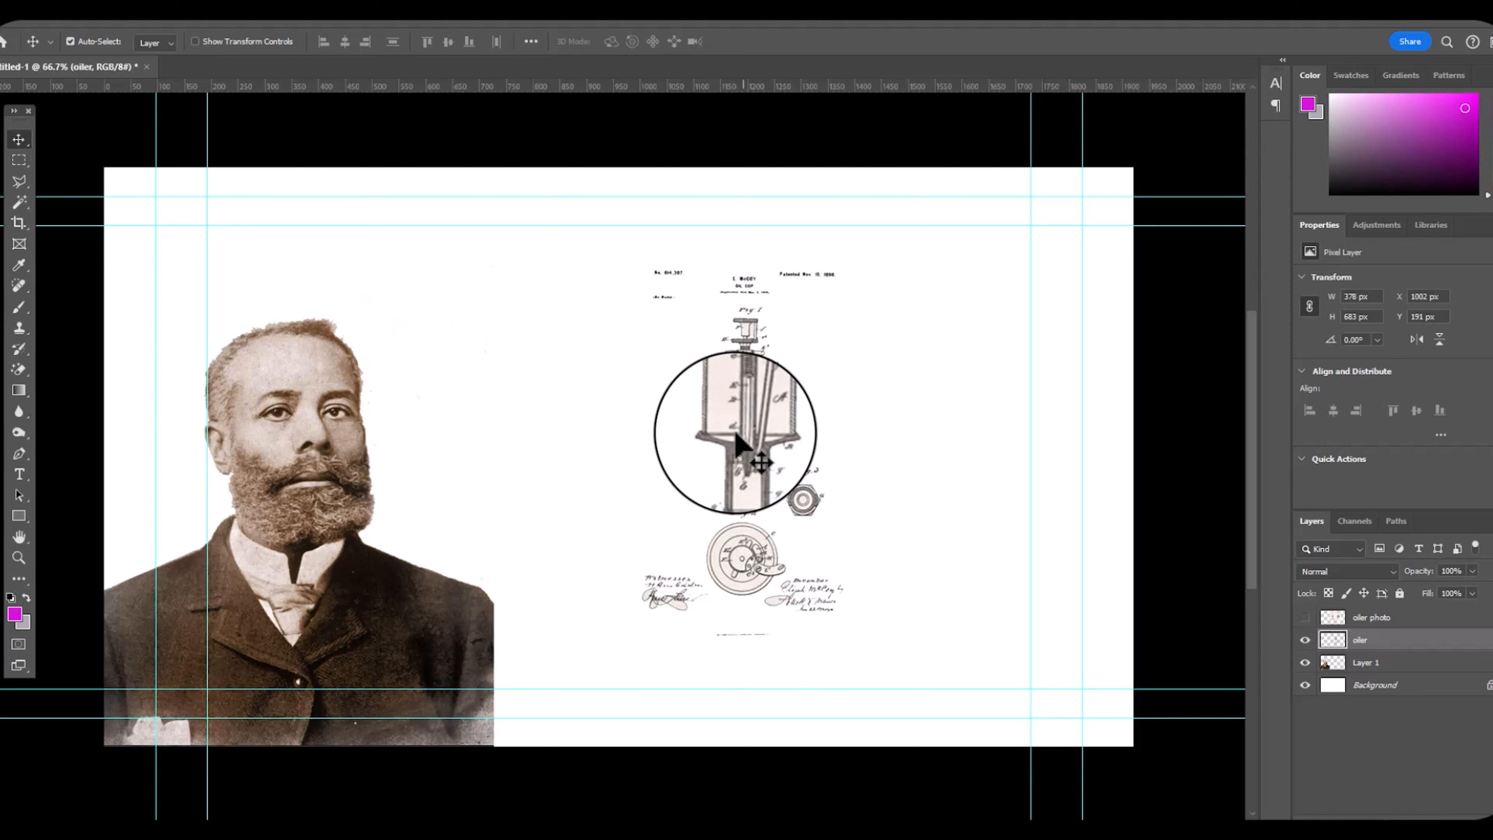
- Reposition the enlarged patent drawing toward the lower-right edge over the parchment
left_click_drag(735, 441, 722, 751)
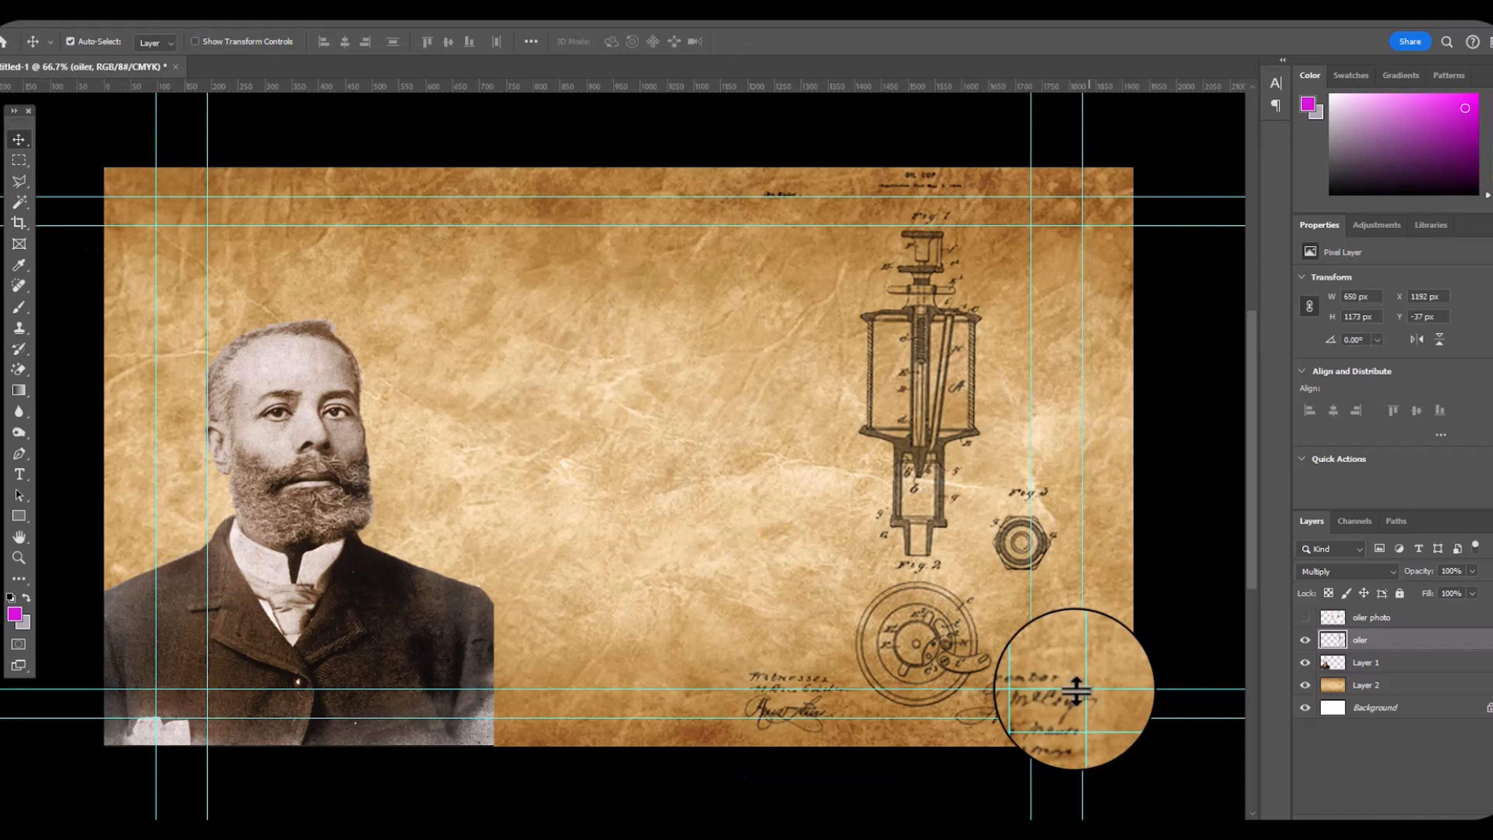
left_click_drag(1077, 691, 891, 429)
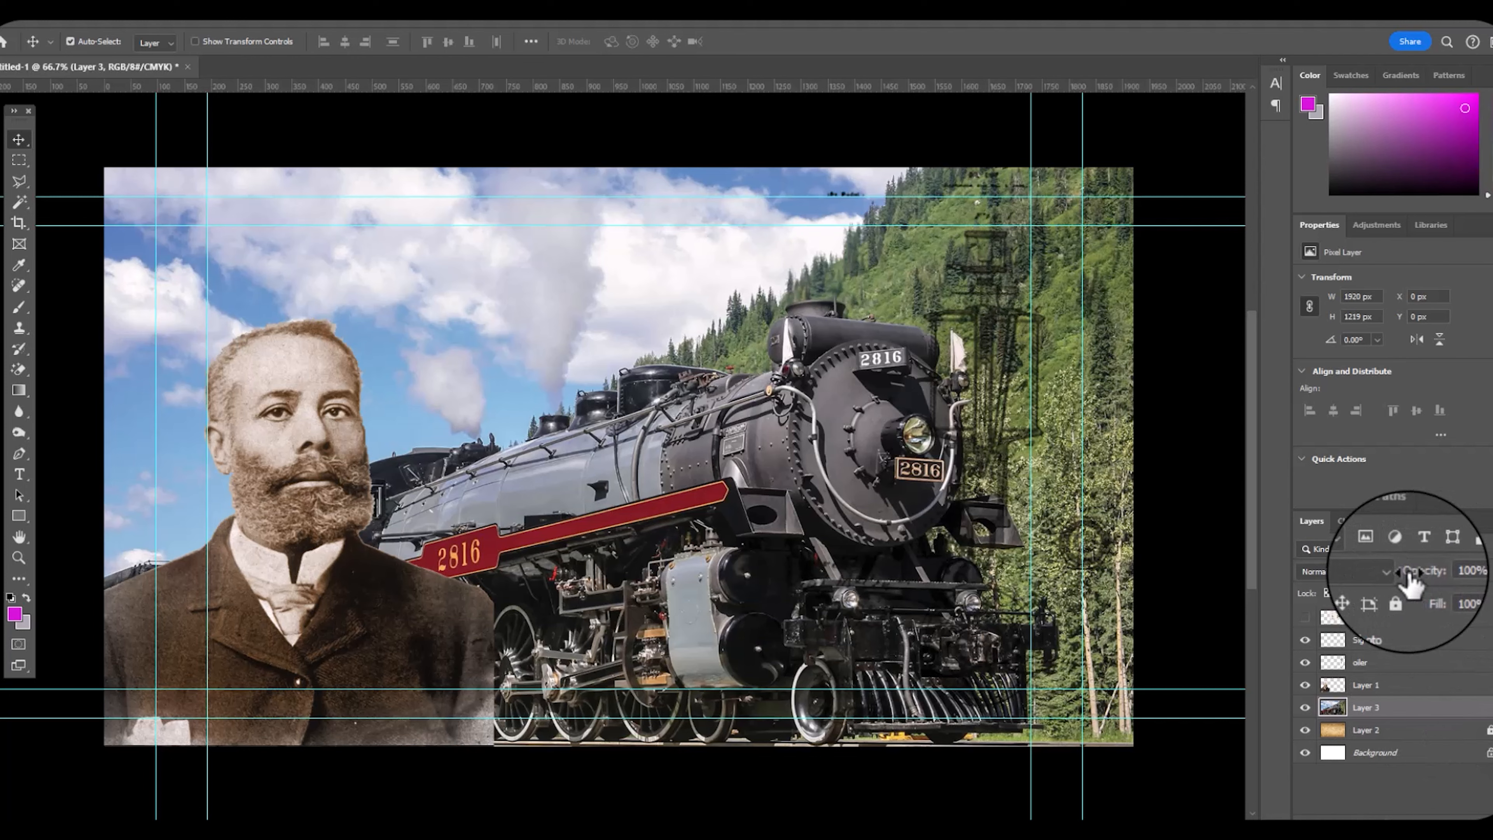
- Set the locomotive layer to Multiply and Magnetic-Lasso the scenery right of the engine for removal
left_click(1346, 572)
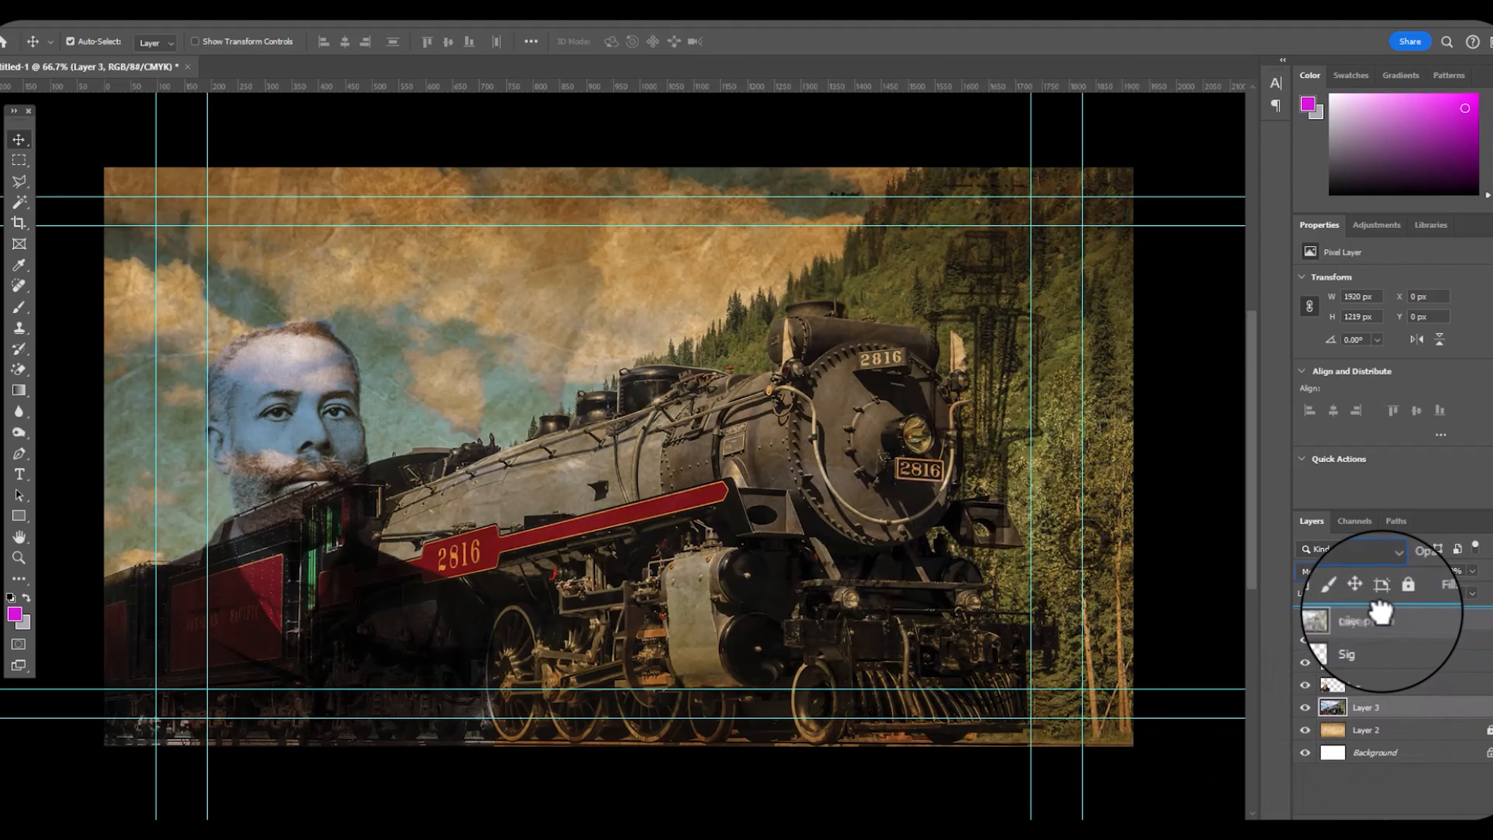
left_click(1306, 639)
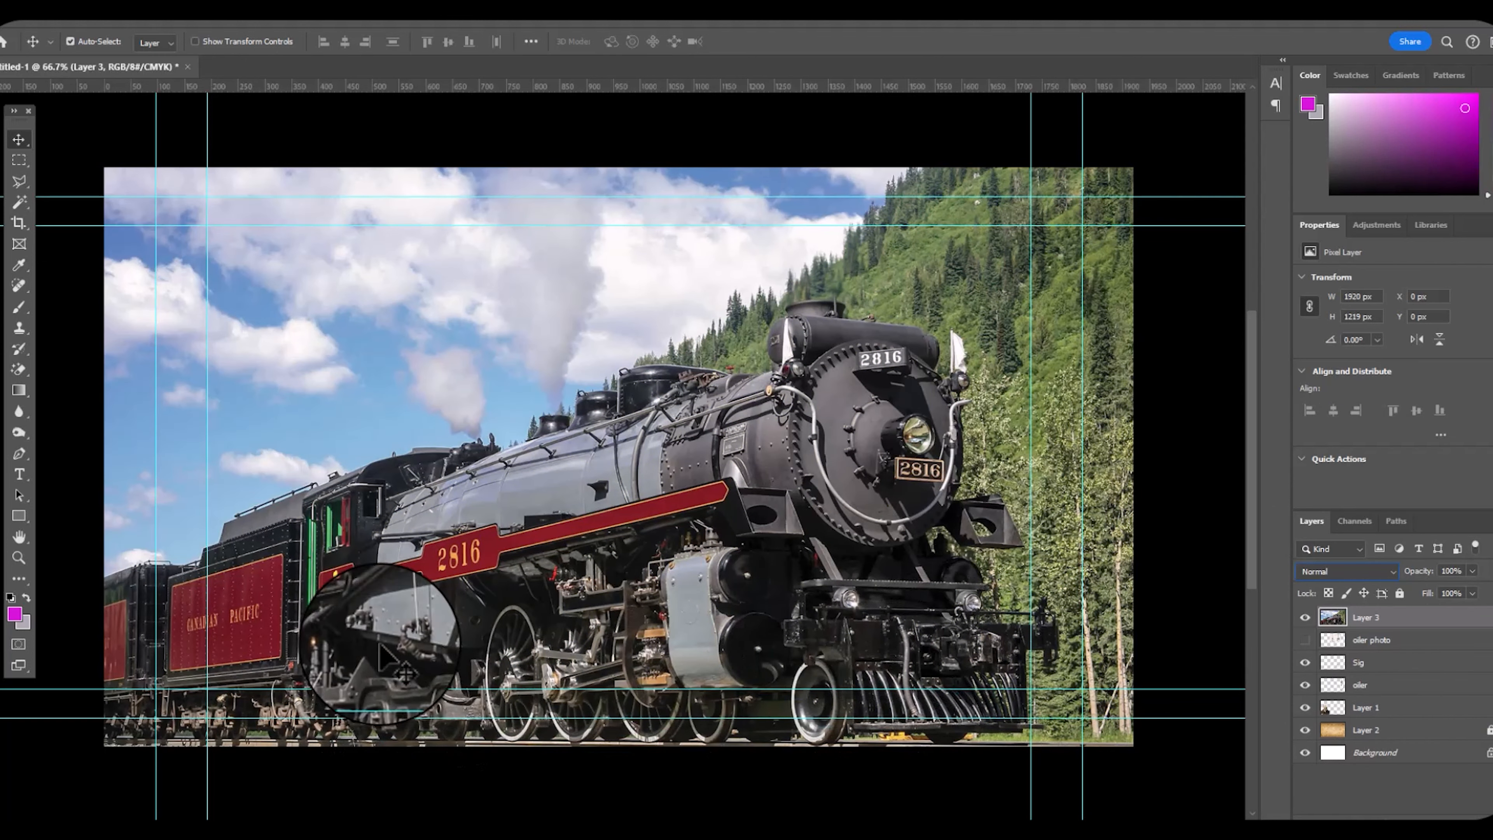
left_click(18, 182)
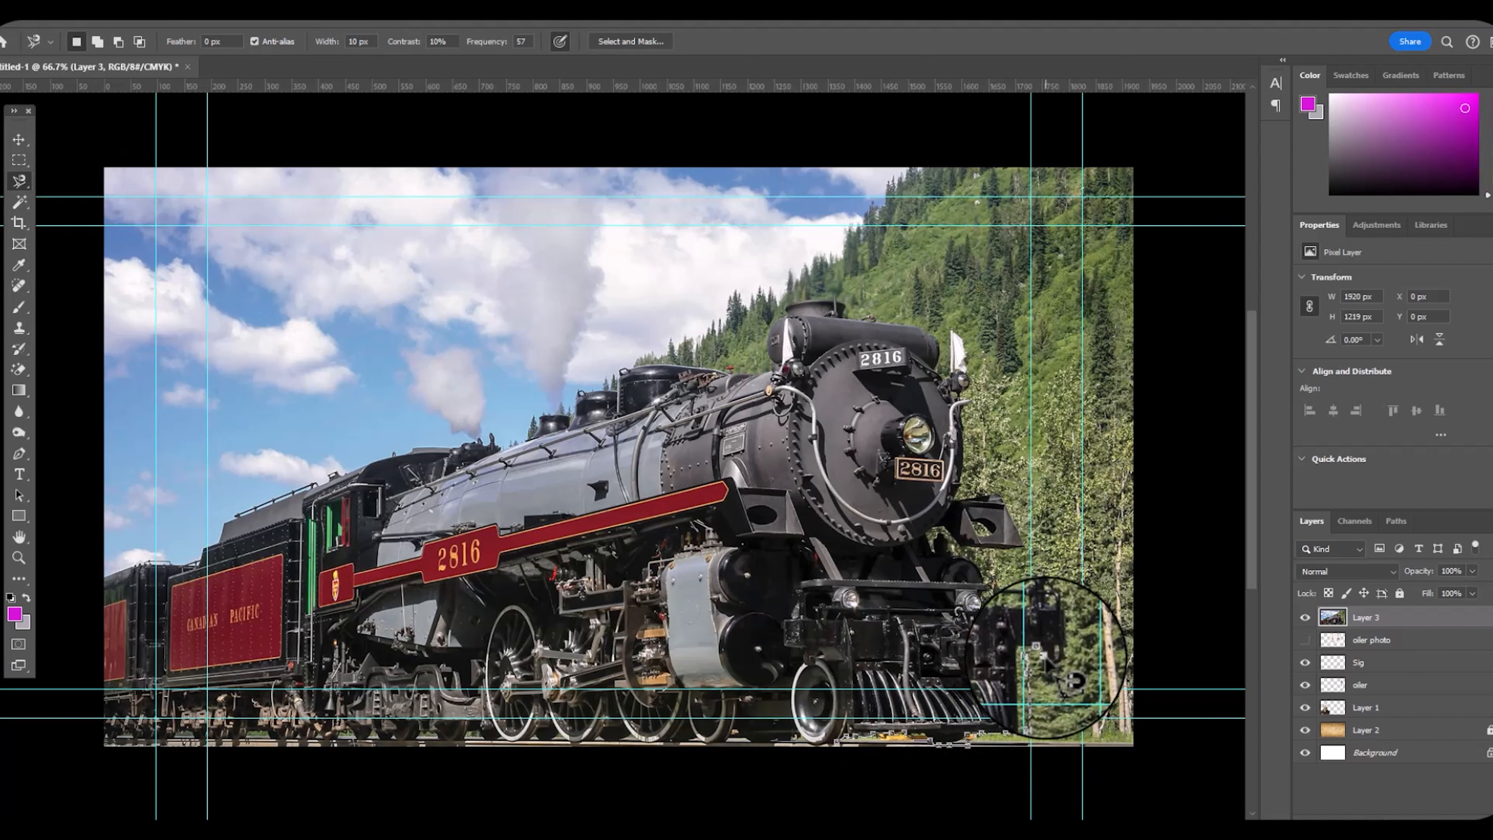
left_click_drag(1057, 675, 1000, 615)
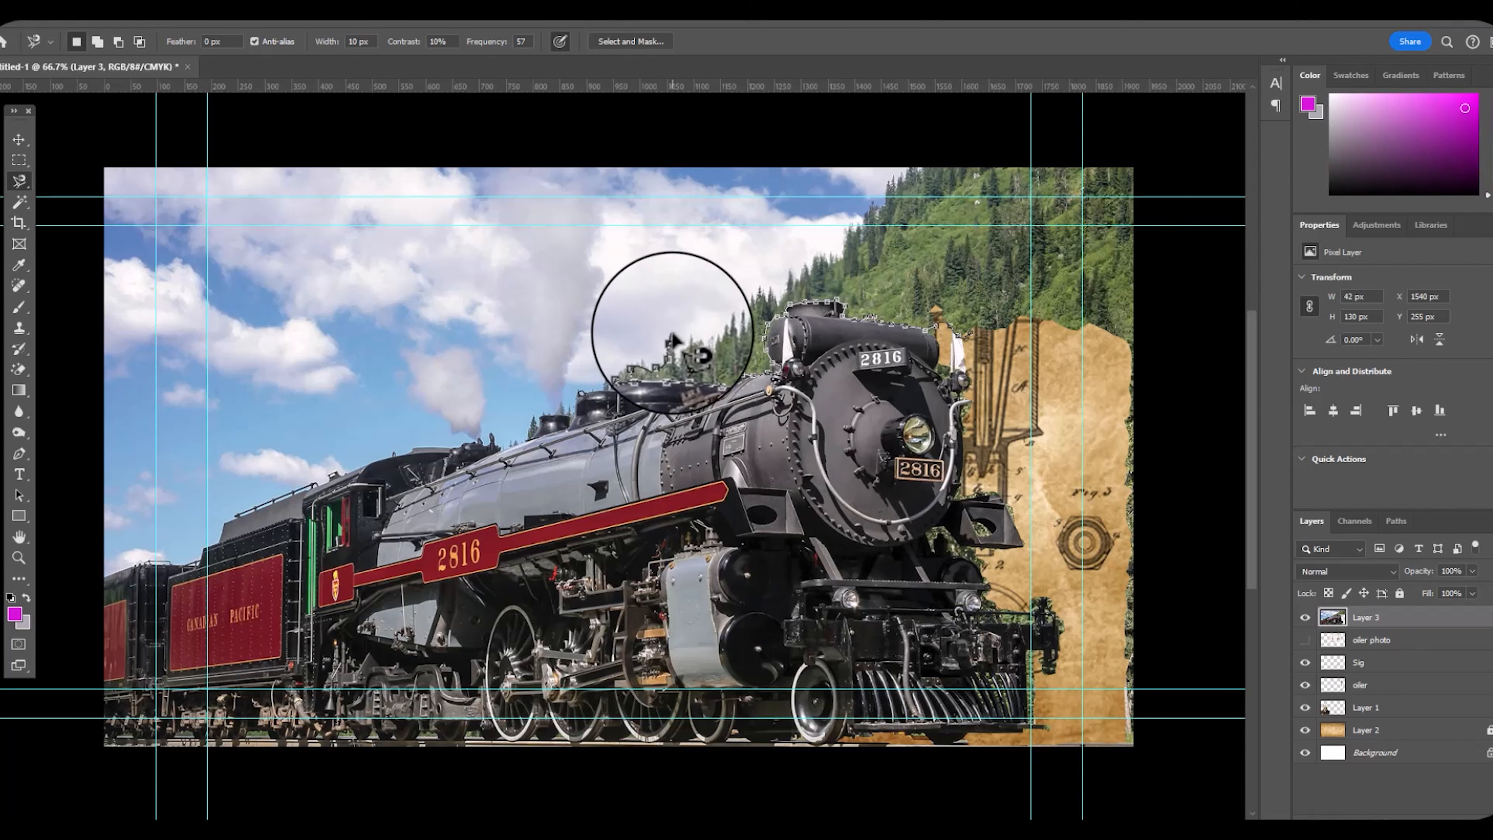
mouse_move(771, 290)
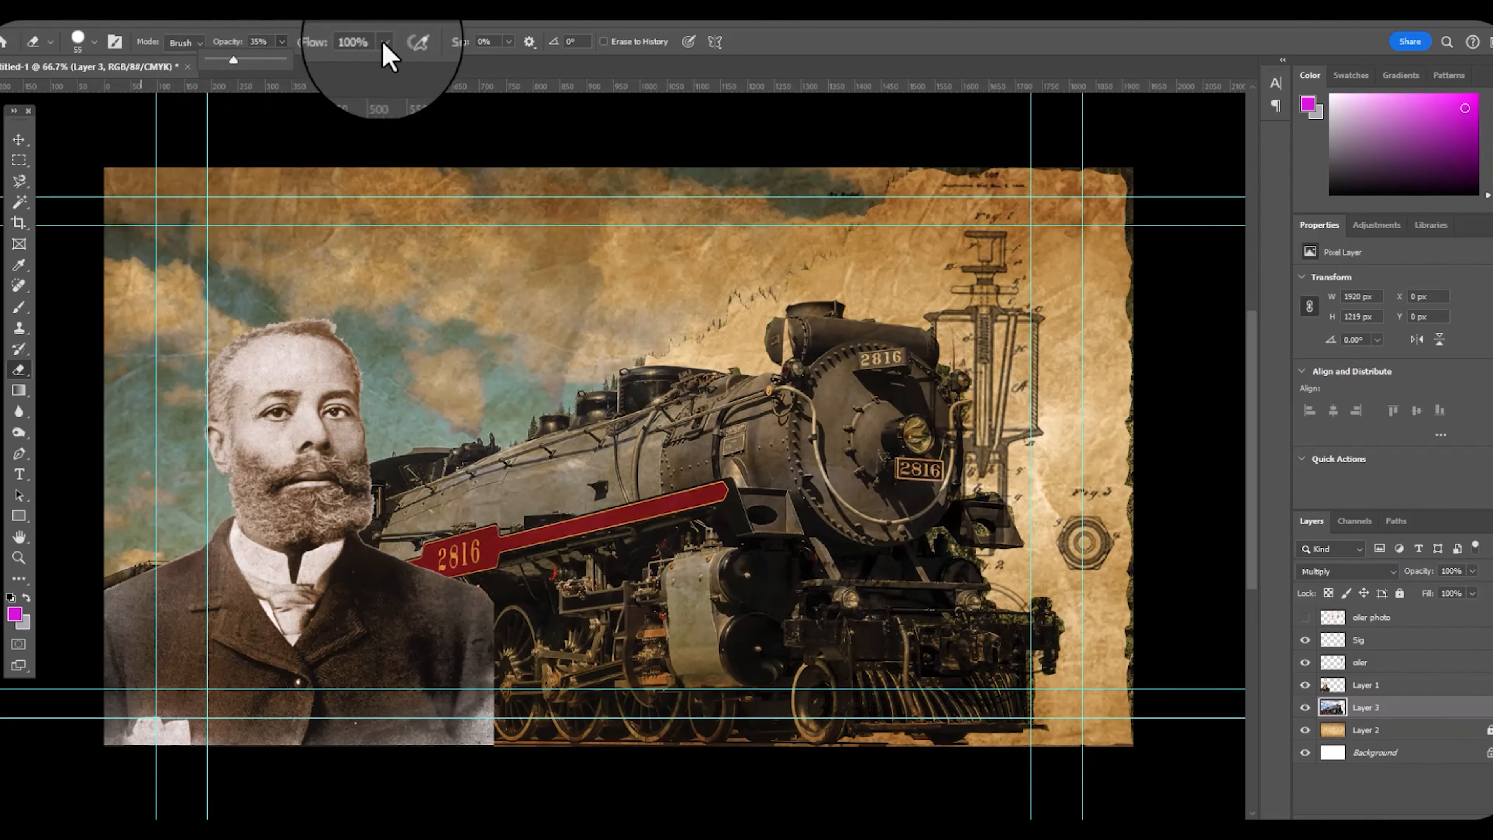
- Generative-fill a patch atop the locomotive and lower the locomotive layer's opacity to about 53%
left_click(95, 42)
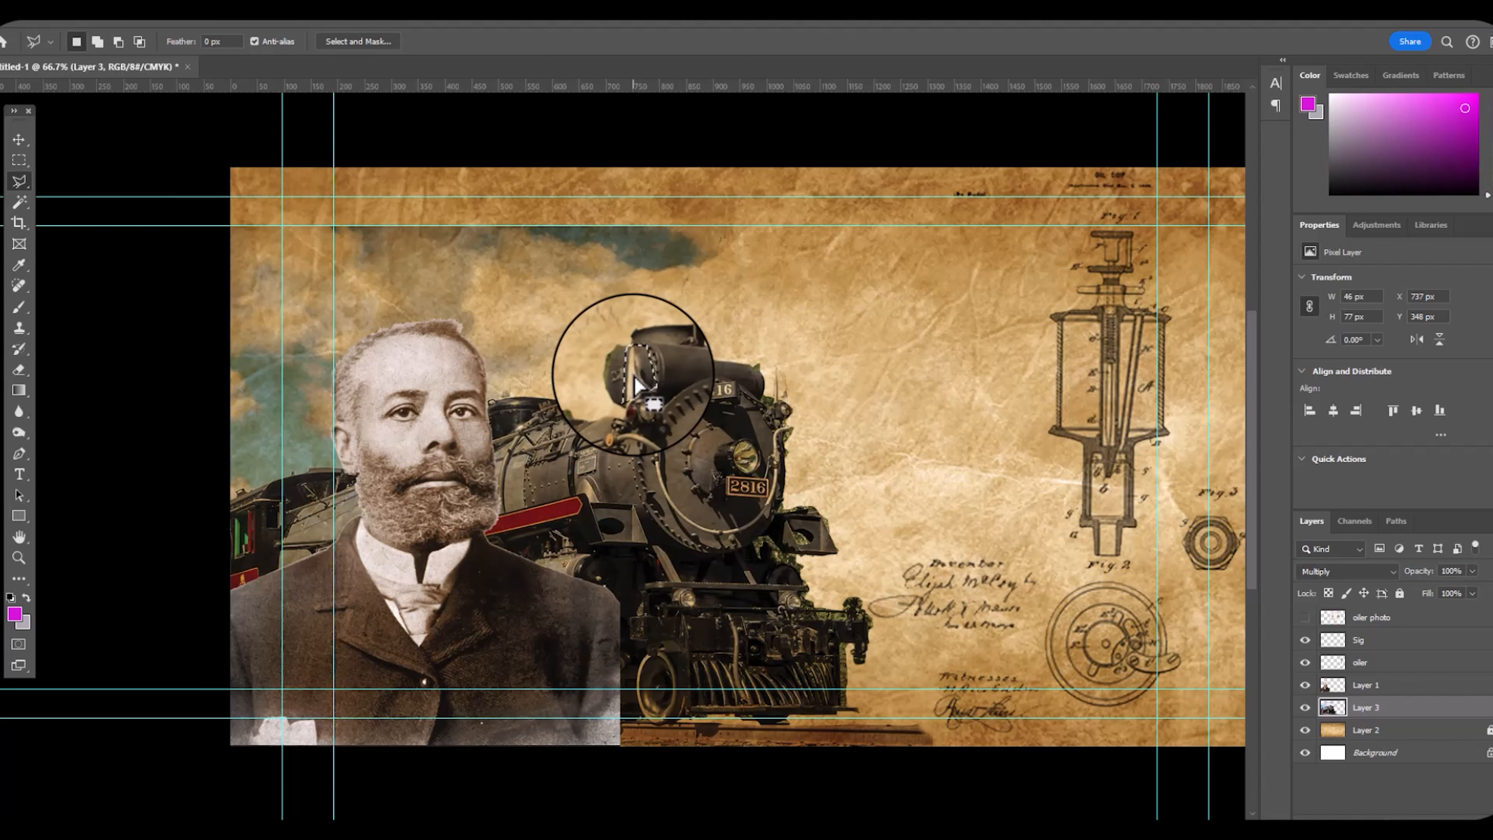
left_click(1472, 358)
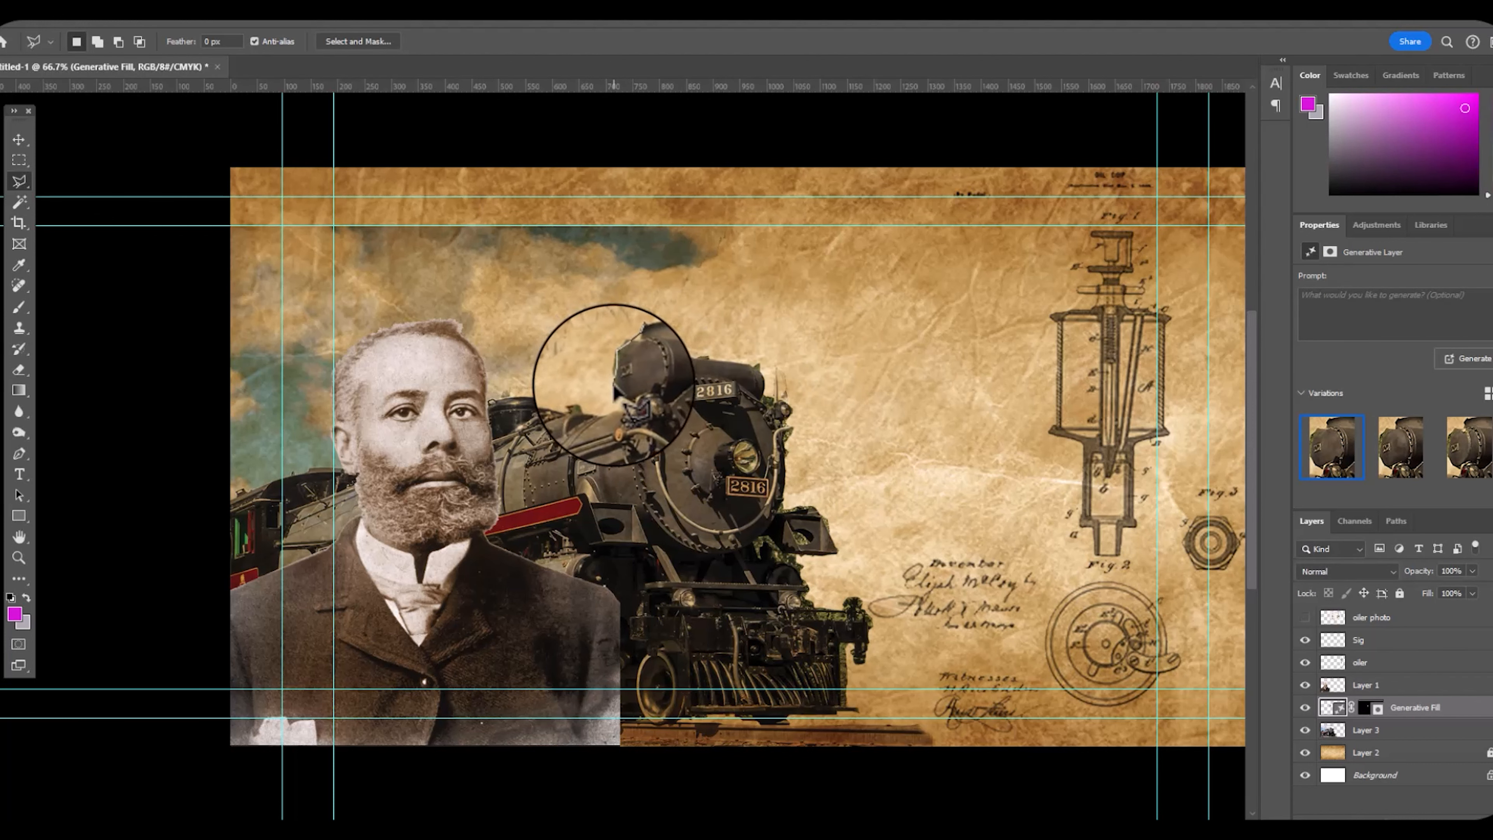
right_click(1416, 707)
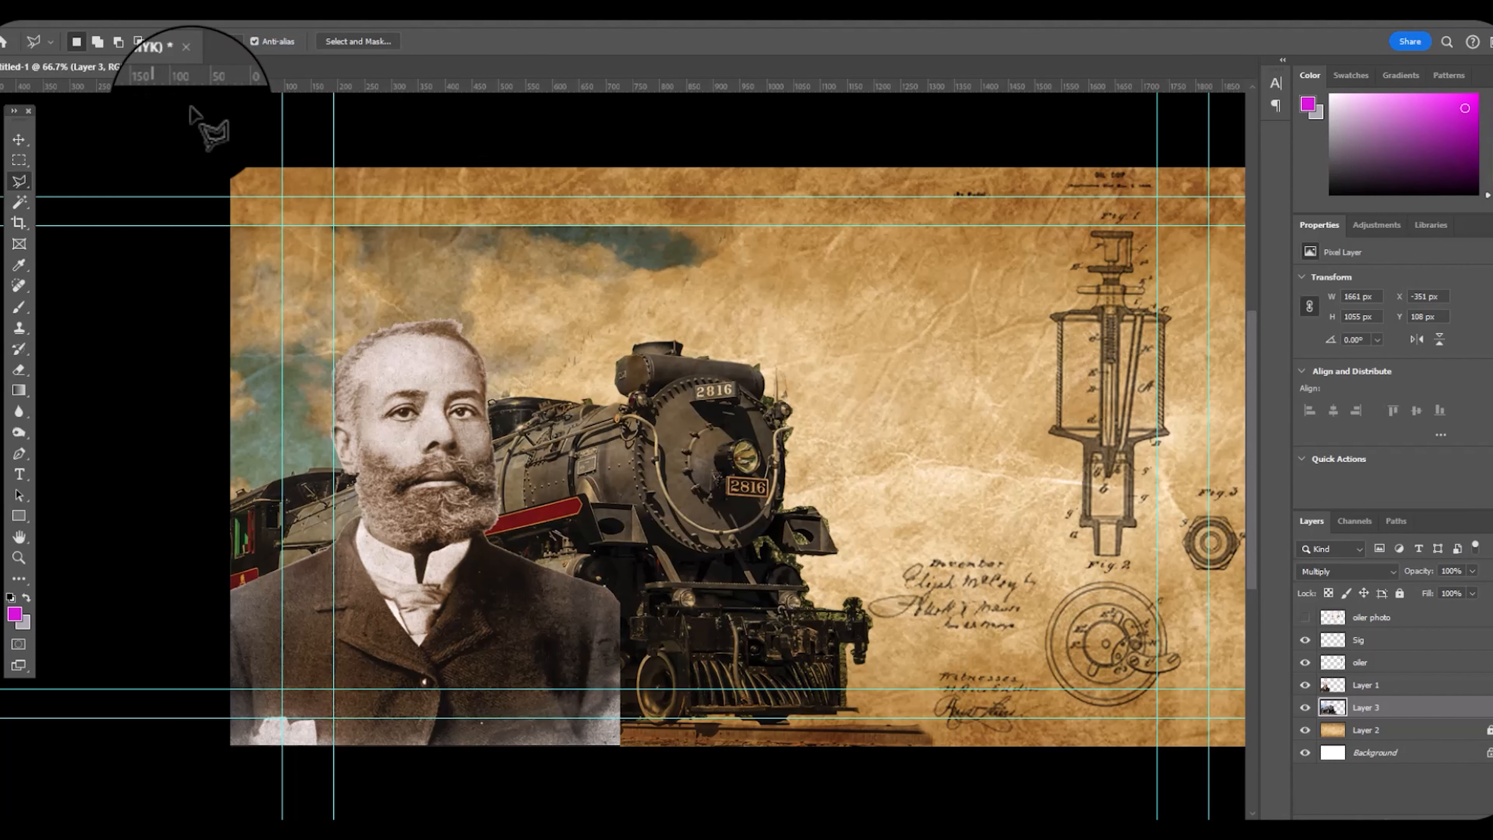
left_click_drag(1476, 586, 1440, 586)
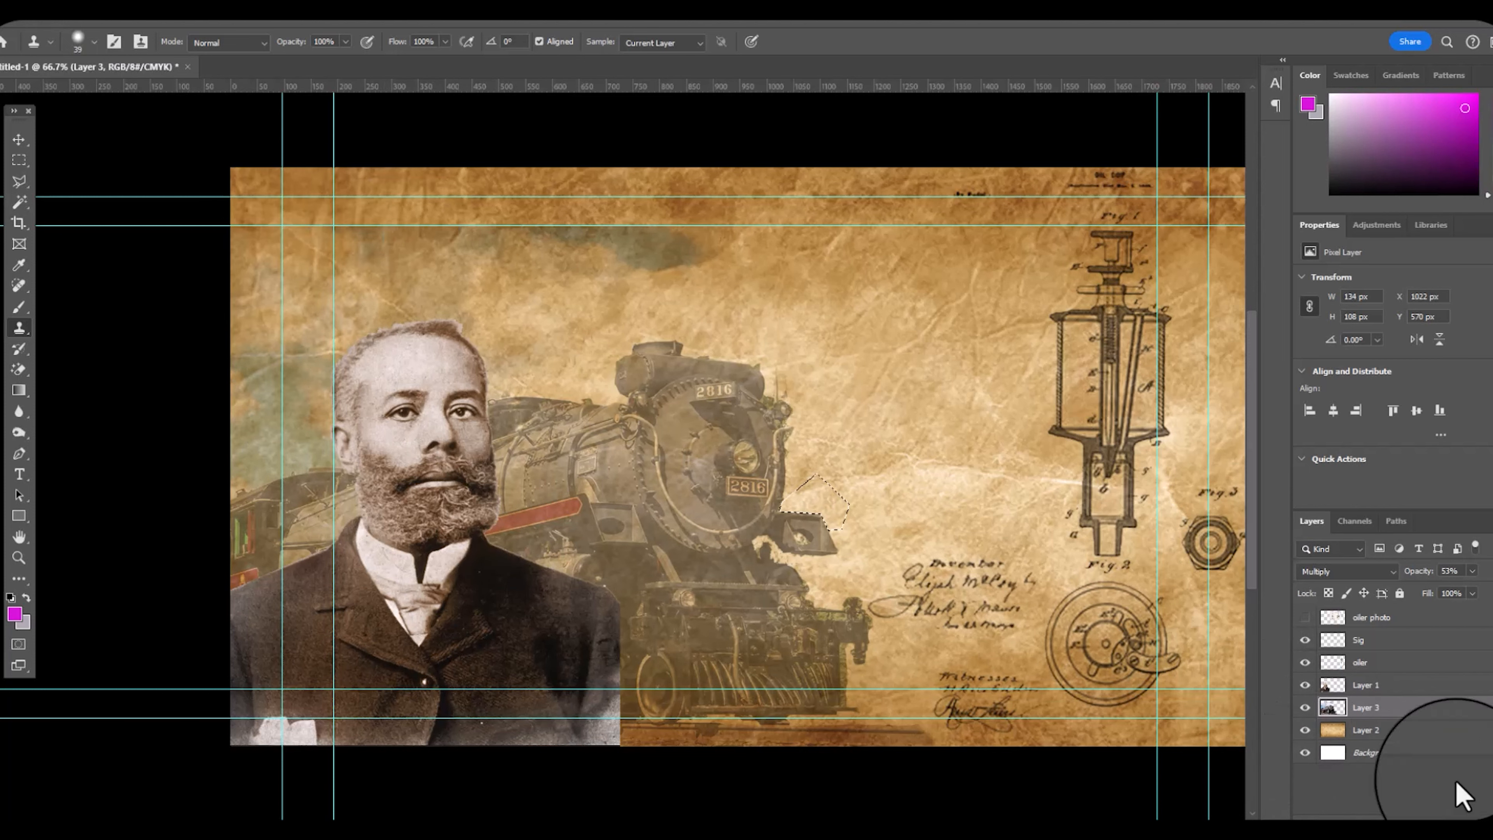
- Merge the patch into the locomotive layer, soften its edges with the Eraser and add the title text layer
left_click(1345, 570)
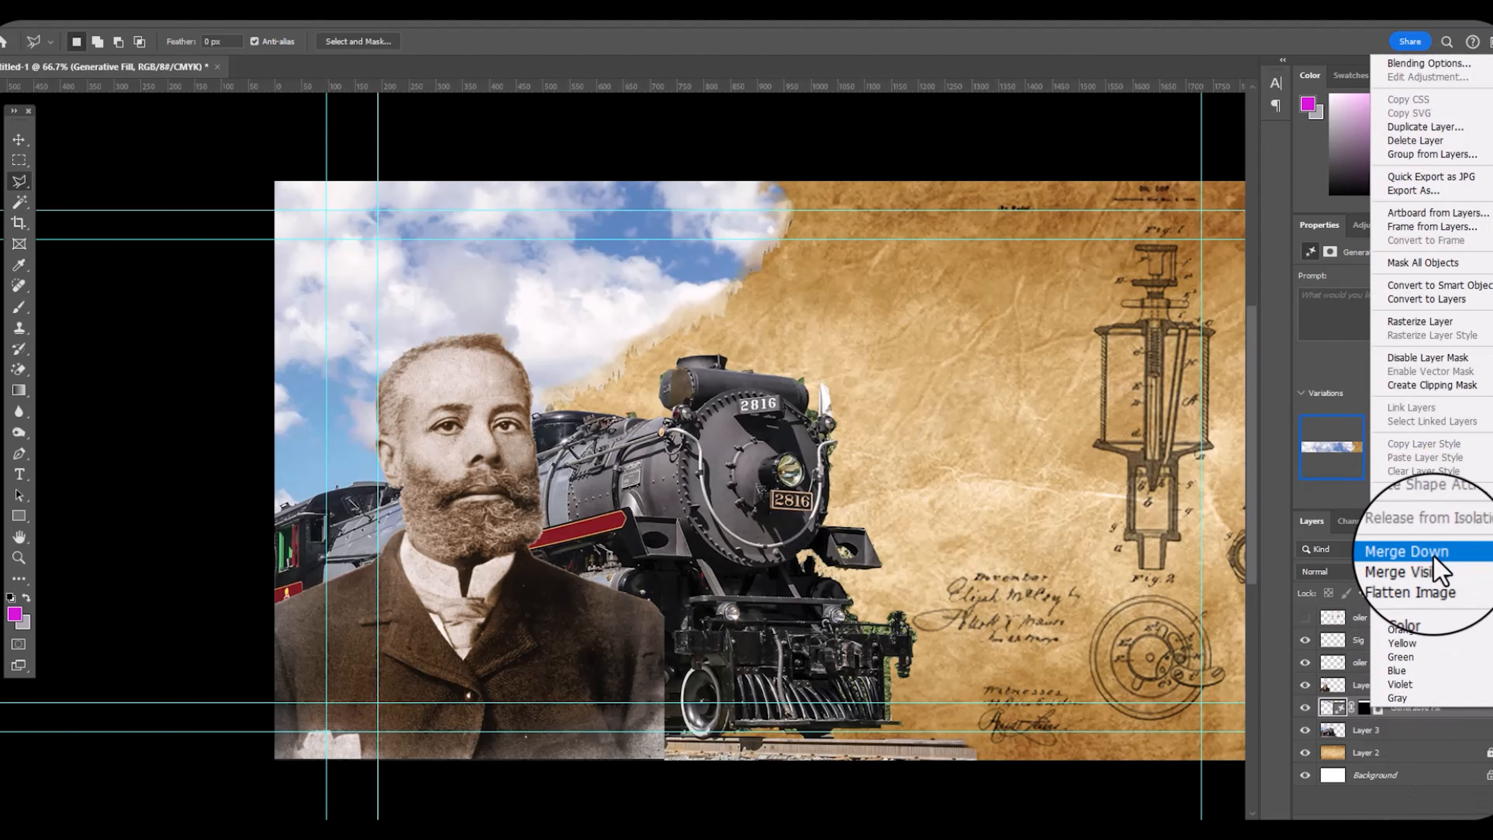
left_click(1405, 552)
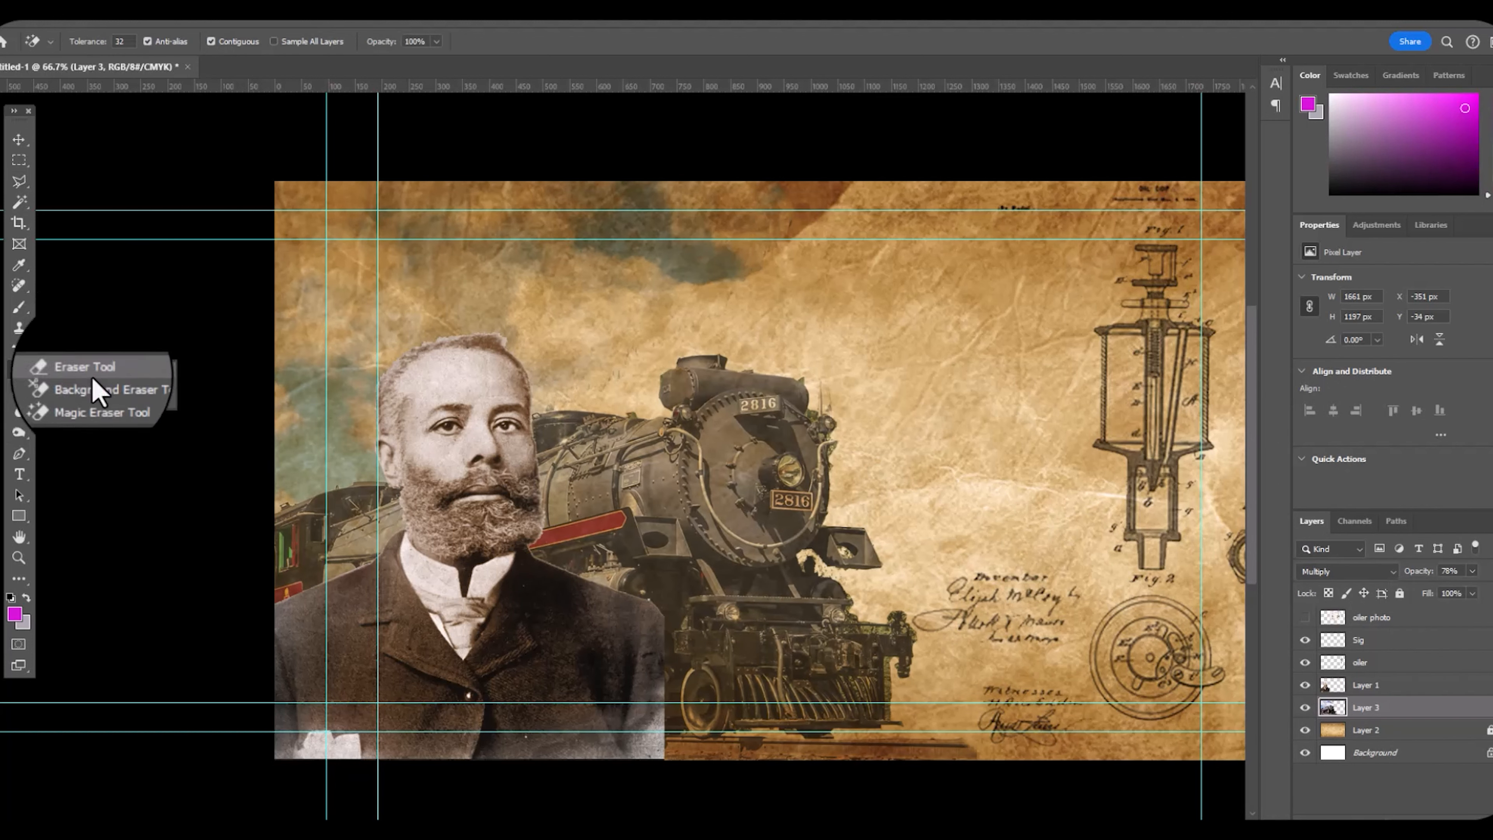
left_click(85, 366)
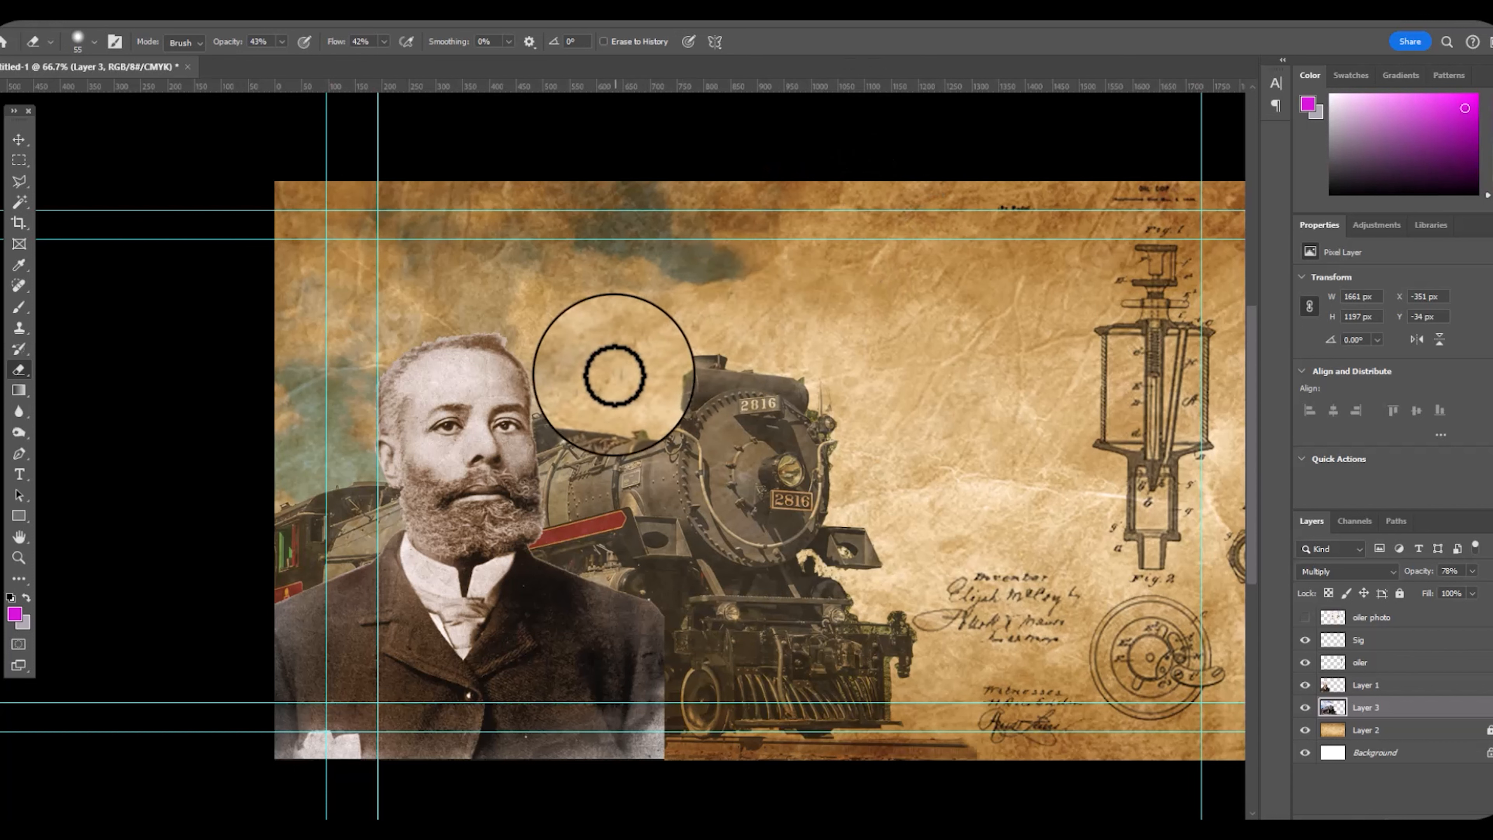
mouse_move(718, 352)
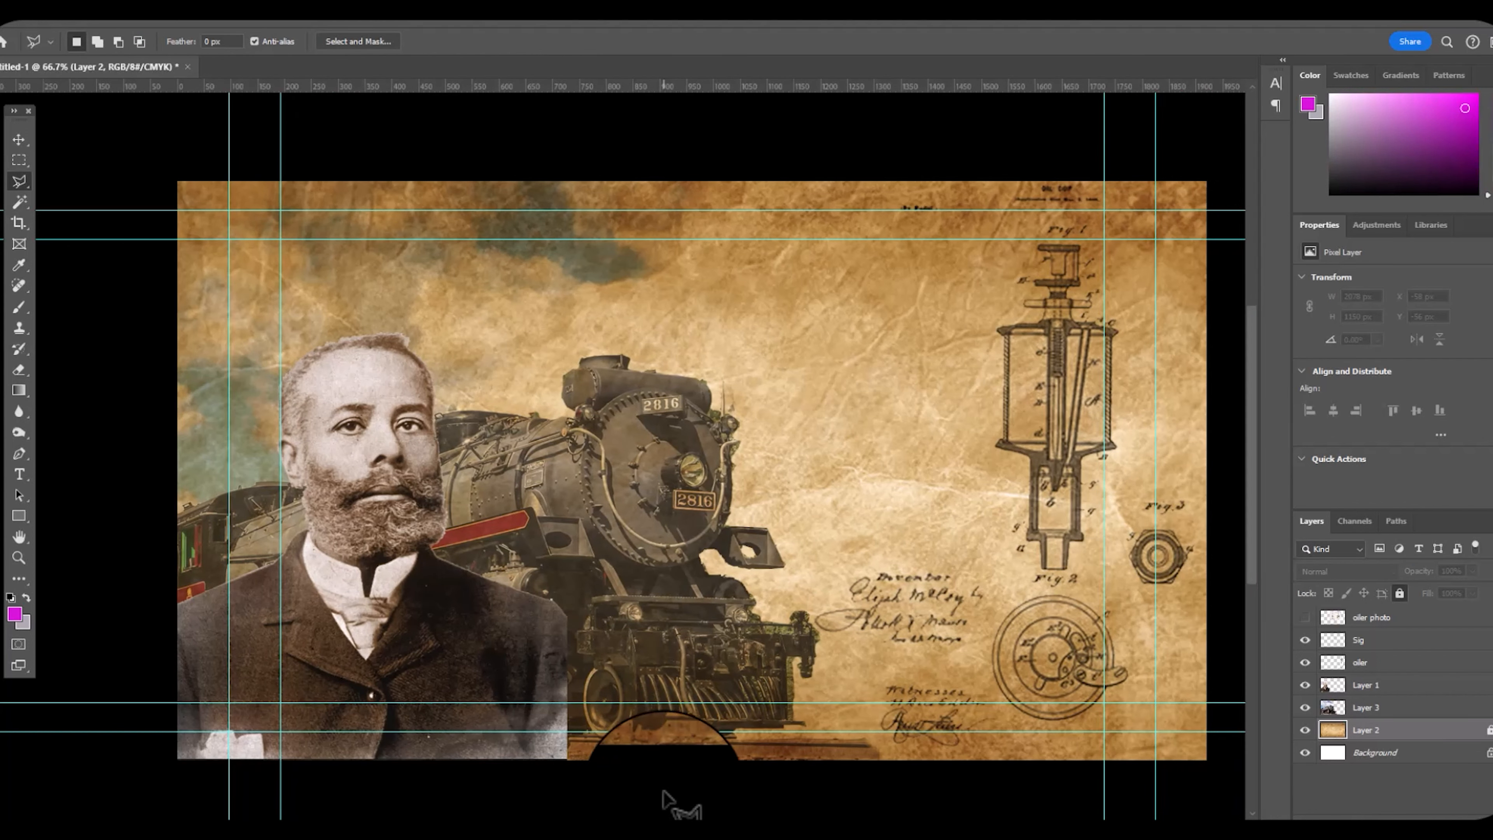
type("Lorem Ipsum dolor sit amet, consectetur adipiscing elit, sed")
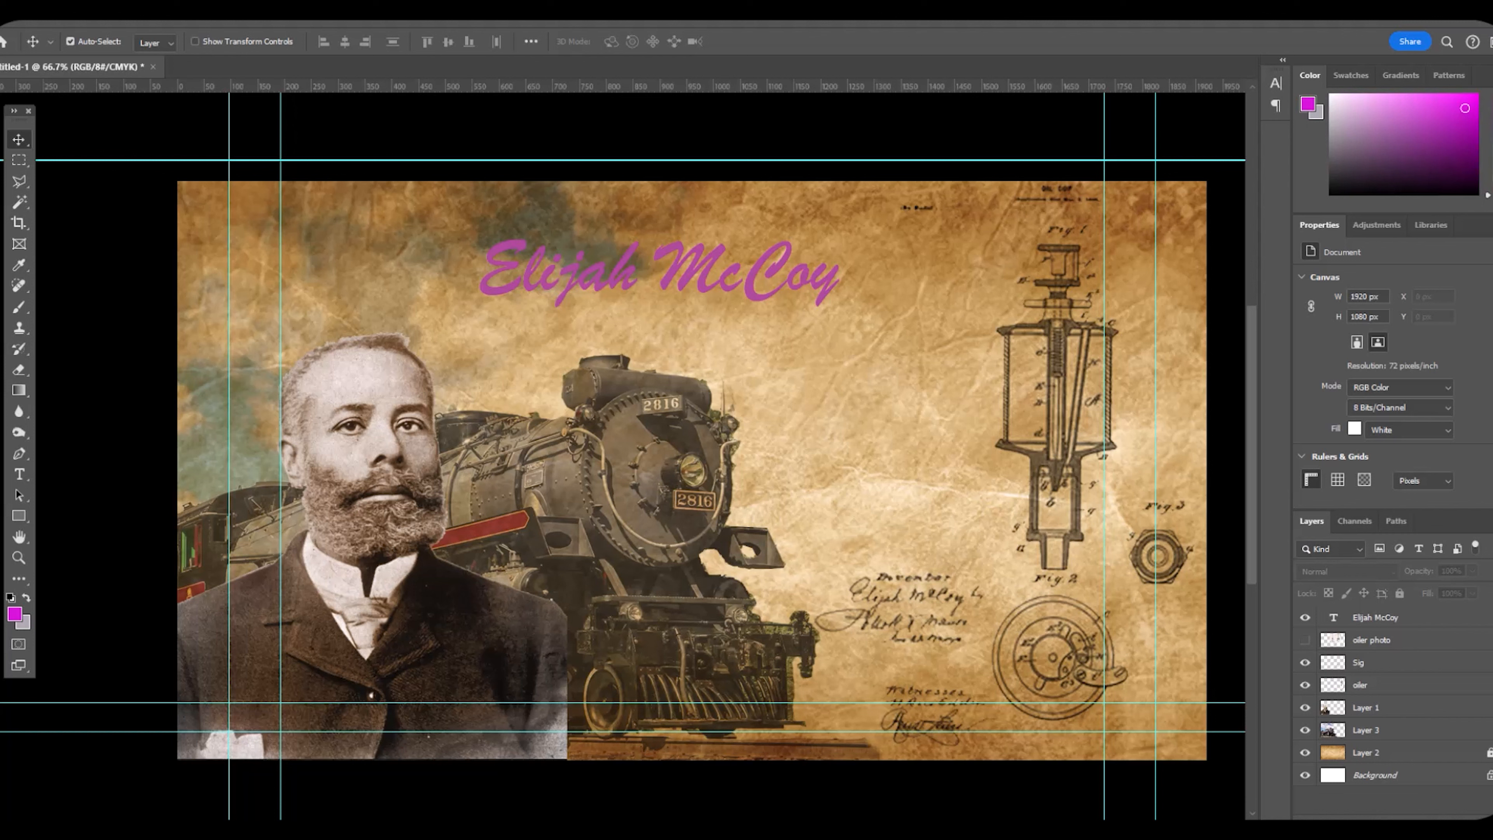
- Place the blueprint image above the Elijah McCoy title and clip it to the text
left_click(1376, 616)
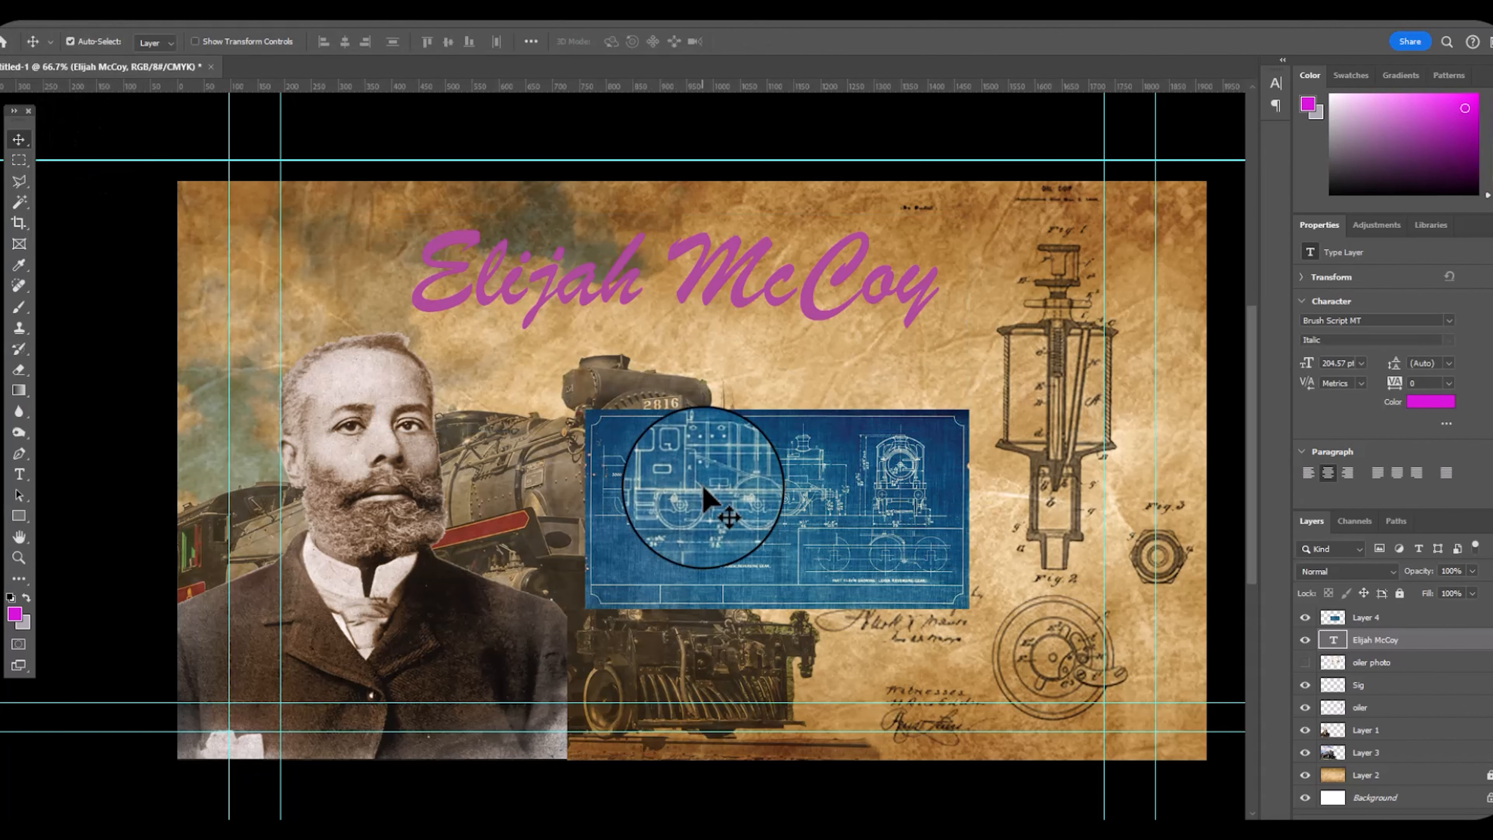
left_click_drag(691, 514, 824, 386)
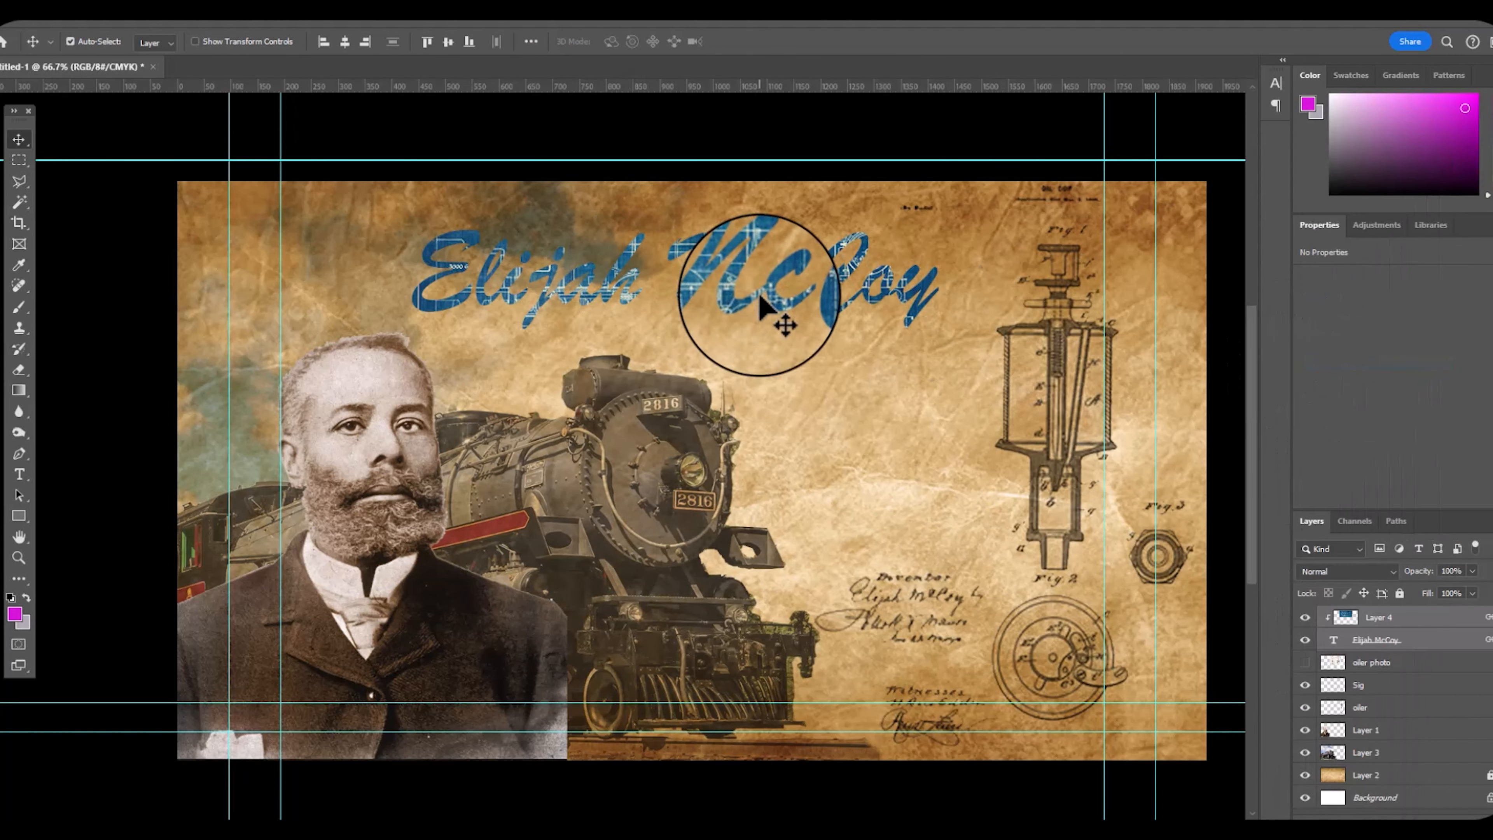
- Enable Bevel & Emboss and Drop Shadow on the title and adjust the shadow distance
double_click(1374, 639)
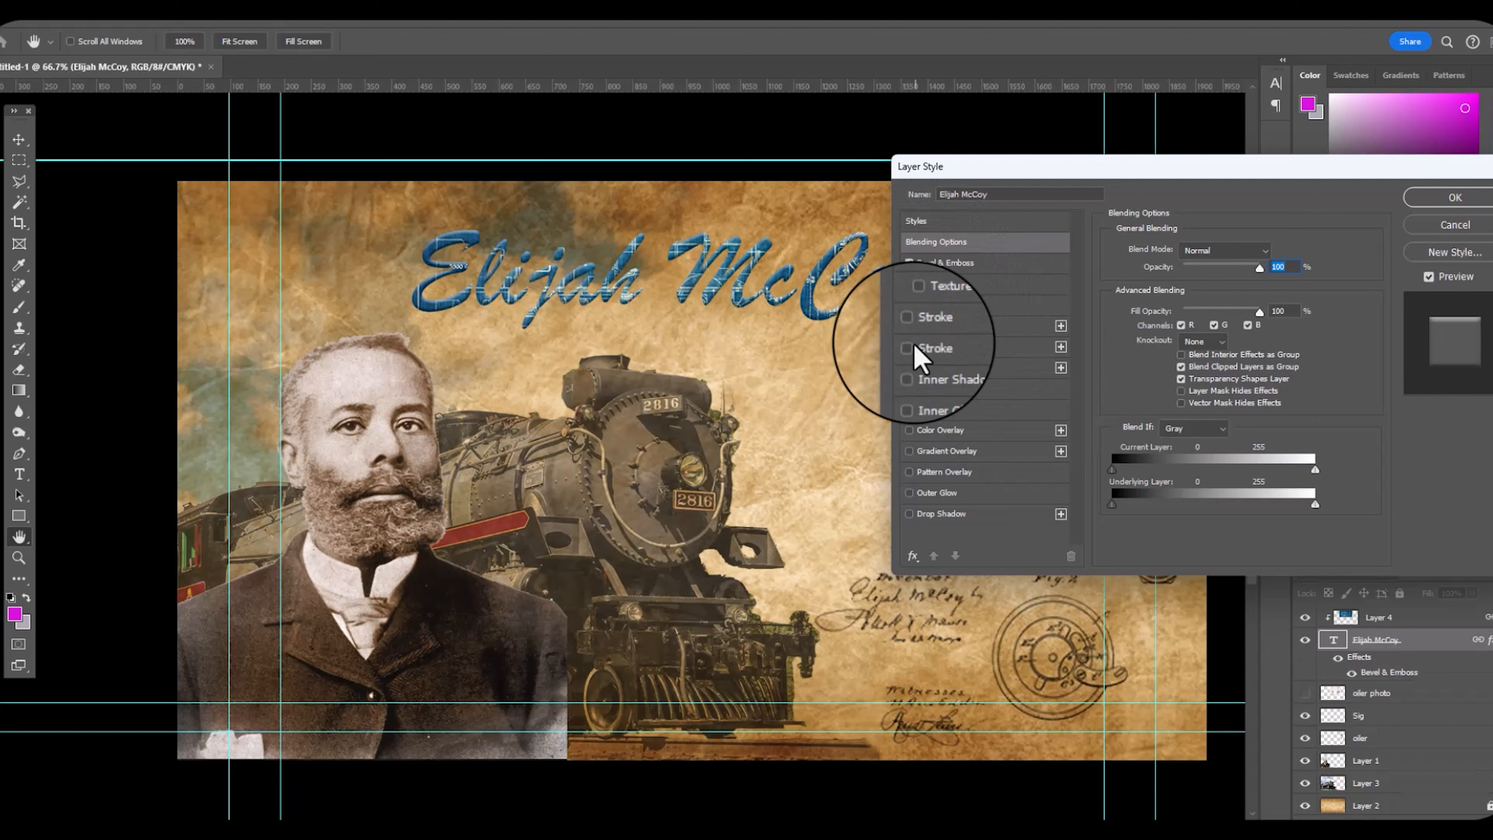
left_click(941, 513)
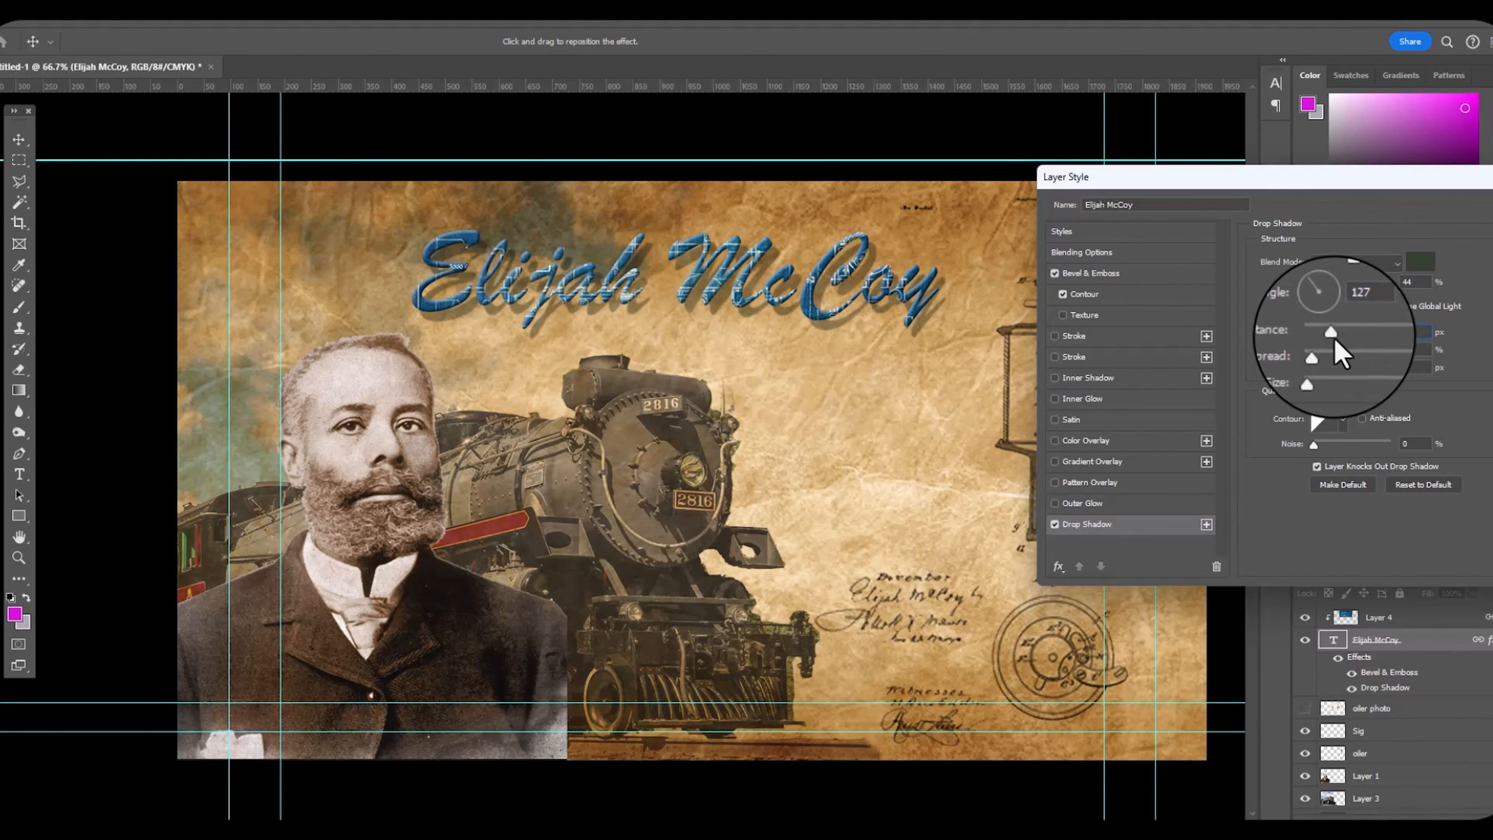
left_click(1081, 503)
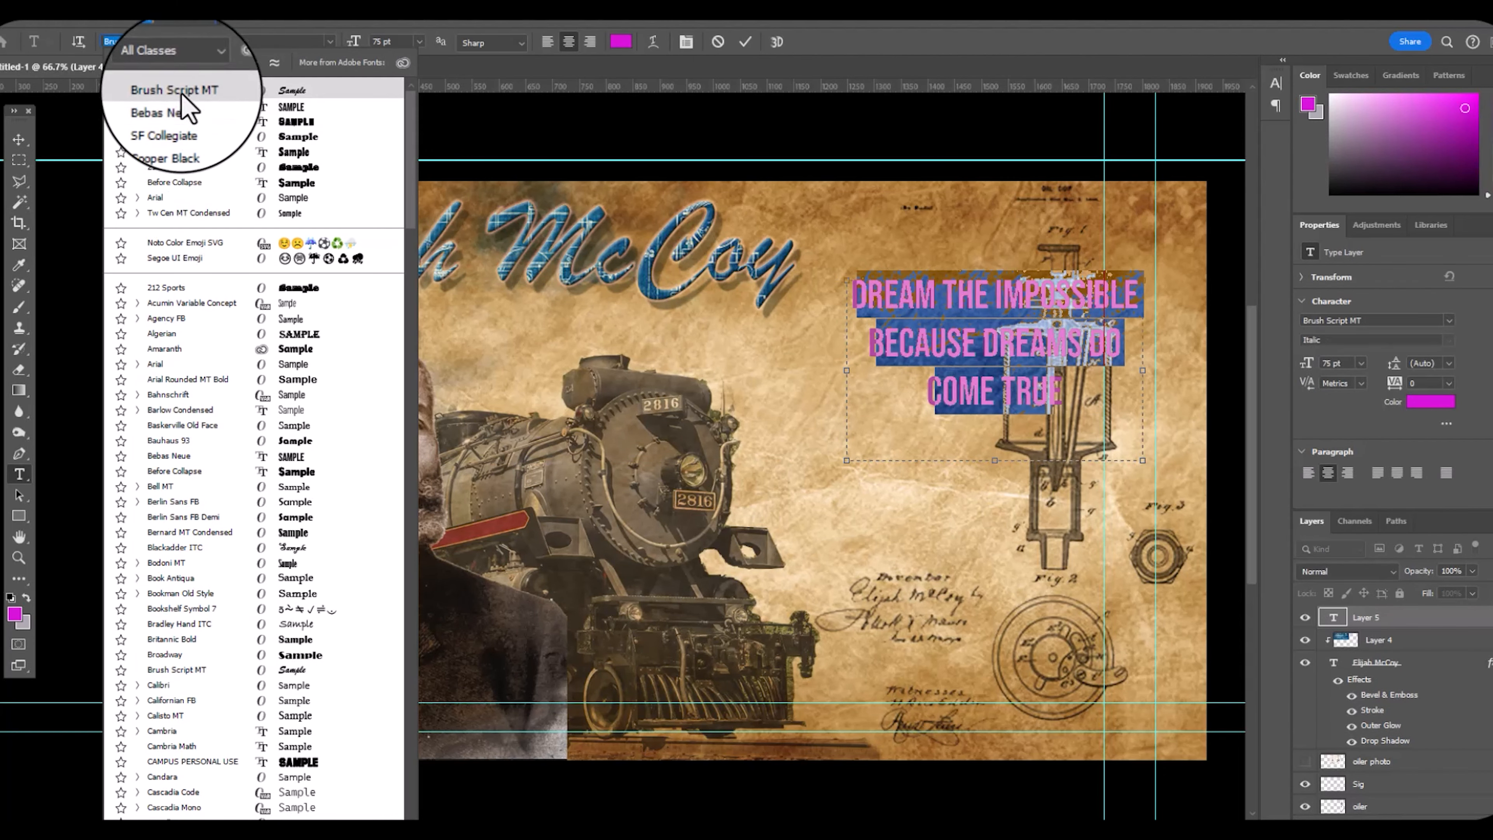
- Set the quote to Cooper Black and move it to the poster's upper right
left_click(170, 134)
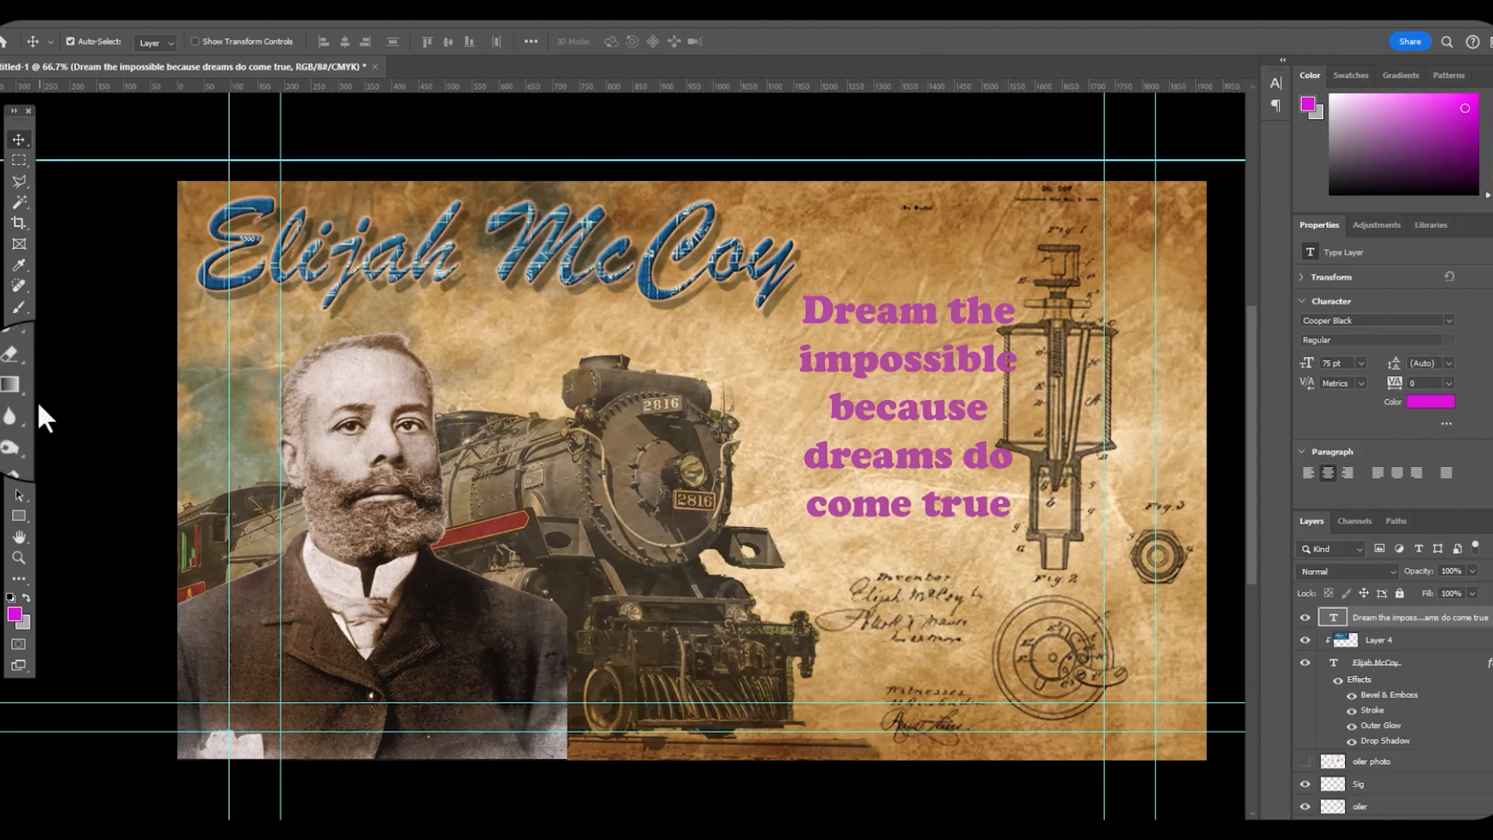
left_click(1429, 401)
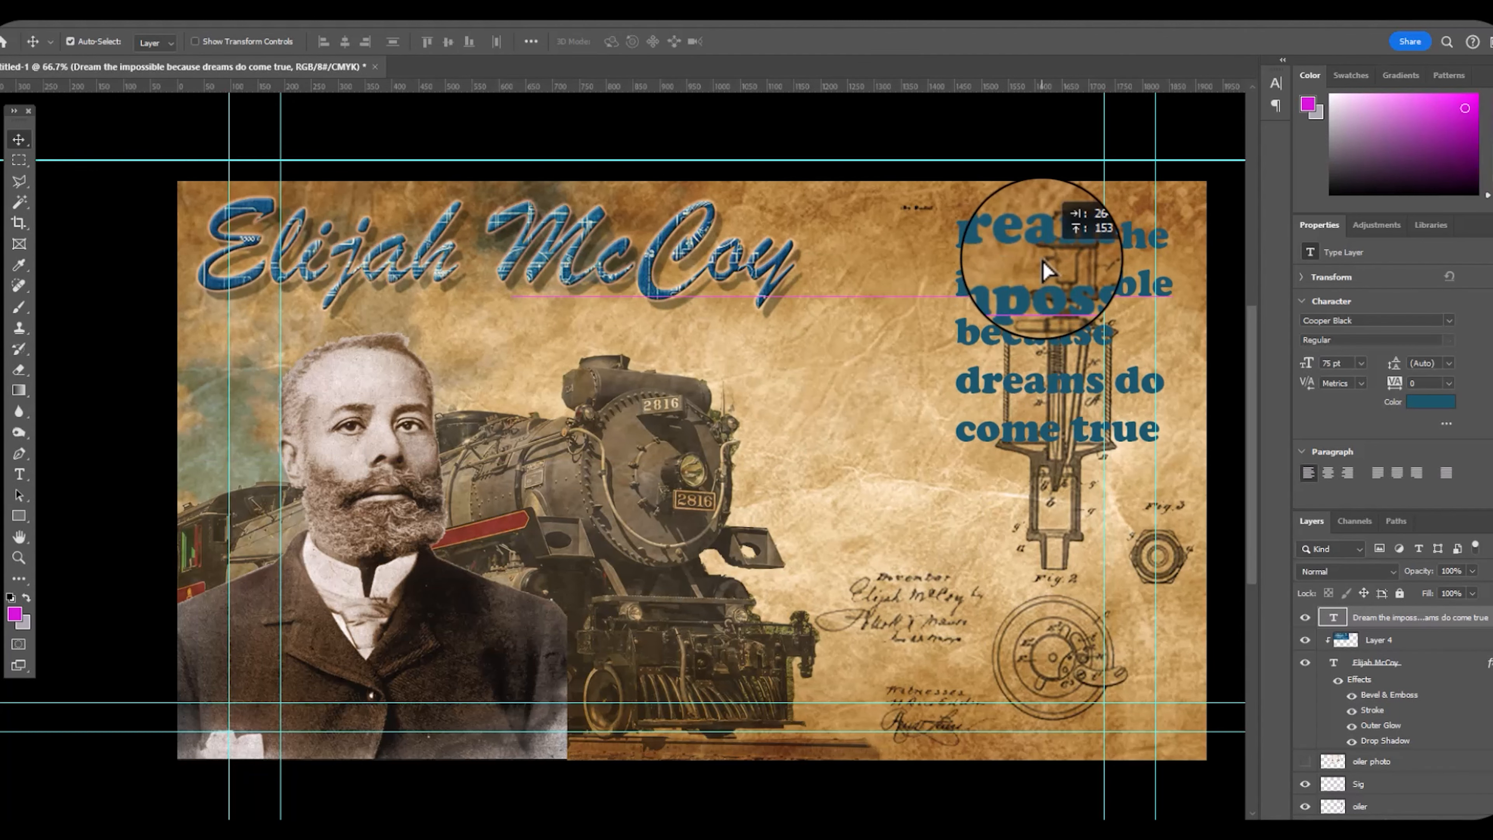
left_click_drag(1043, 271, 1053, 467)
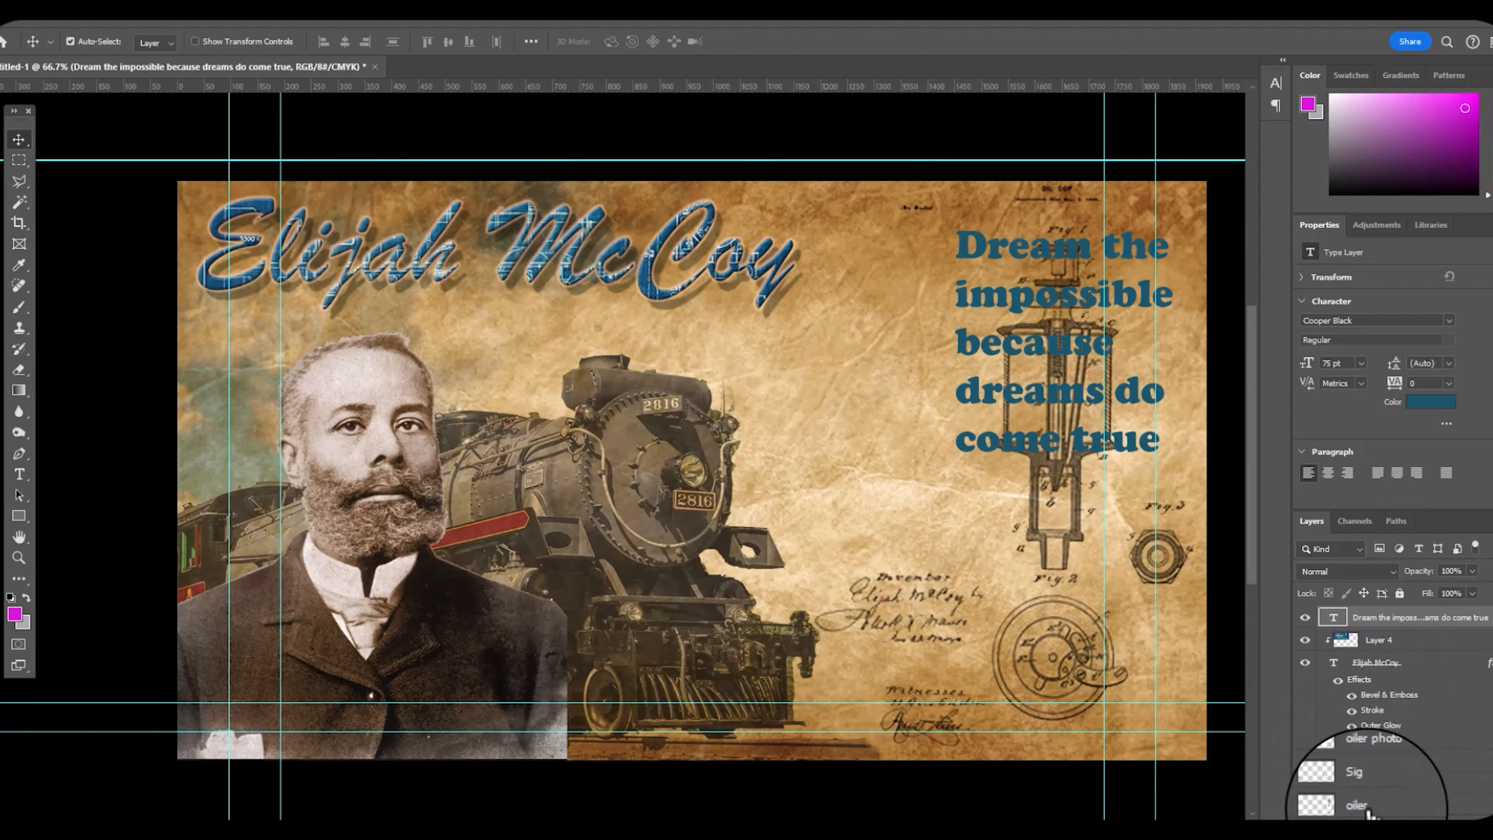
- Reposition the oiler patent layer and centre-align the lines of the quote
left_click(17, 475)
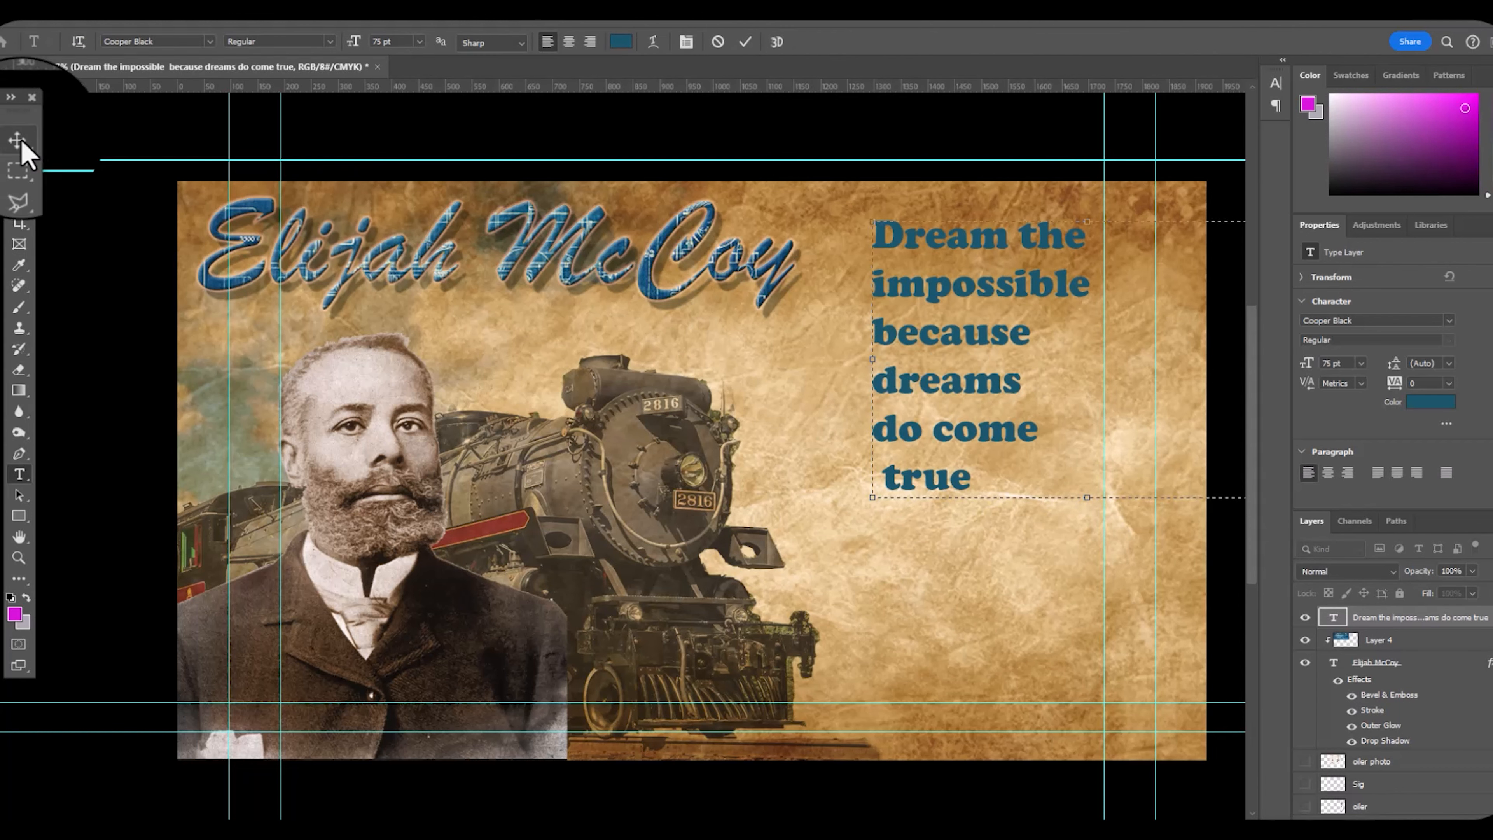
left_click(569, 41)
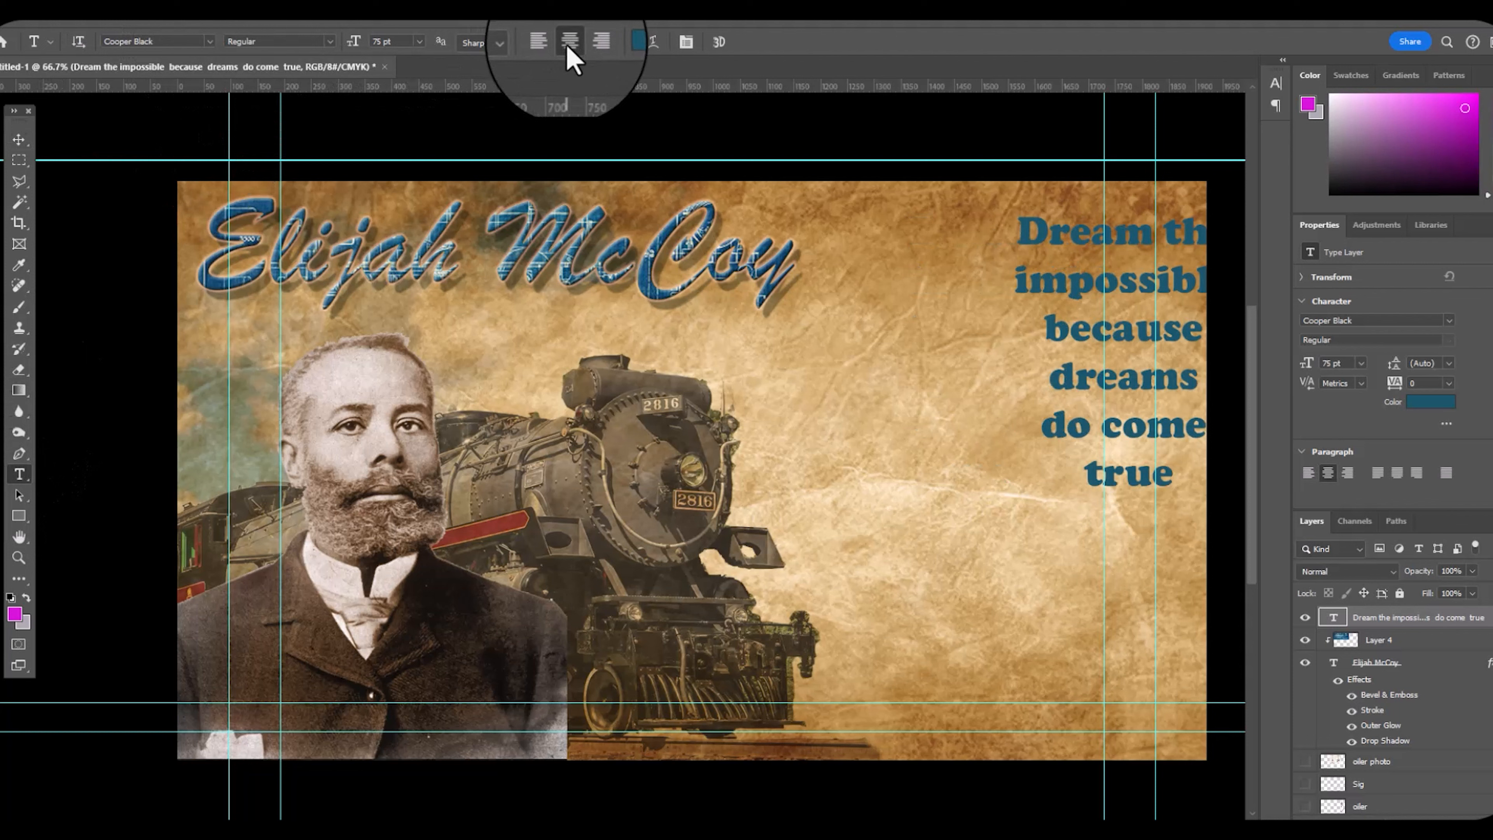
left_click(18, 139)
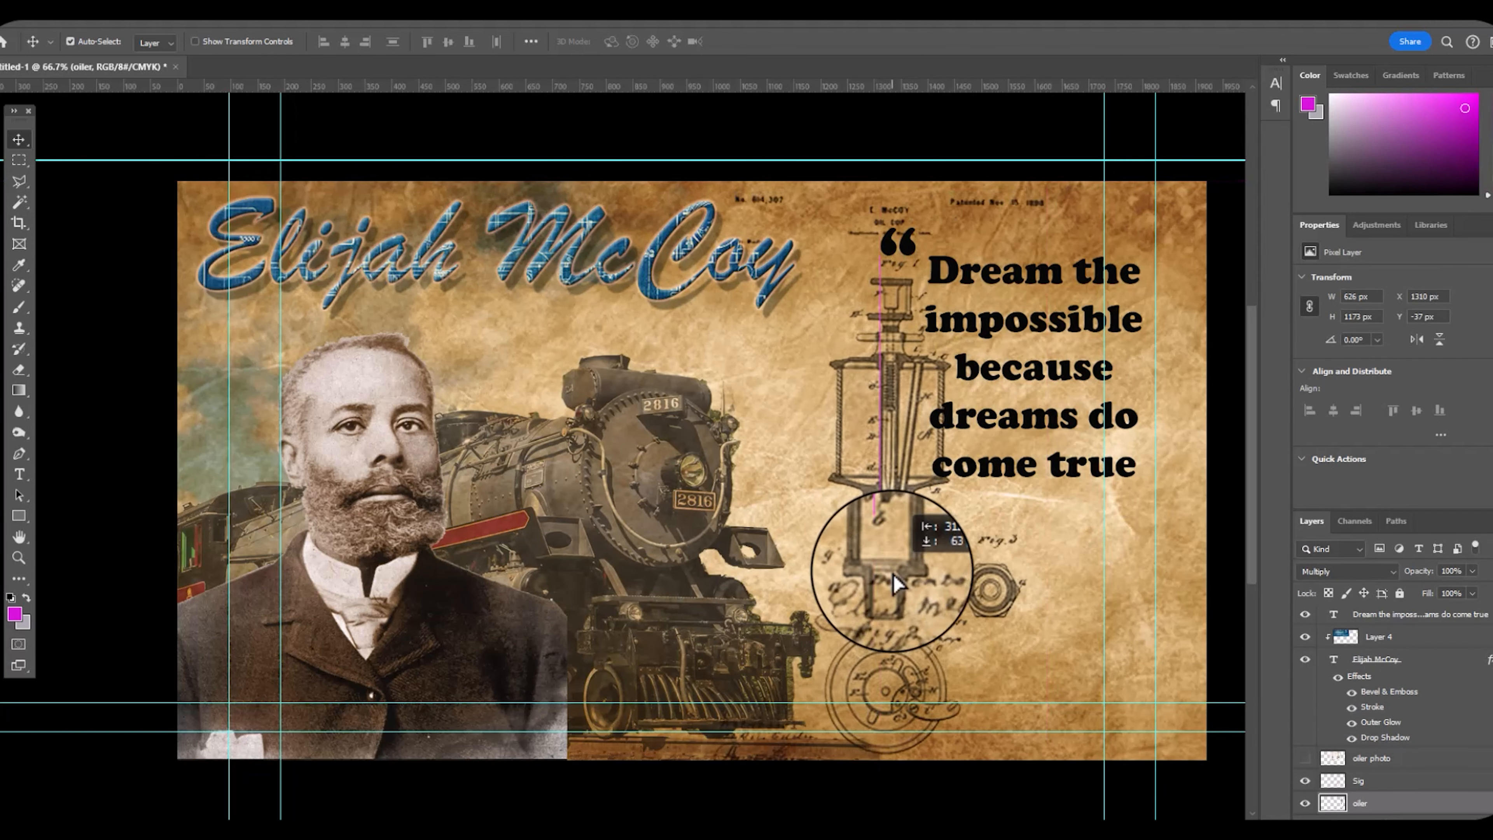
- Move the oiler patent drawing behind the quote and set the pasted signature piece's blend mode
left_click_drag(895, 586, 981, 561)
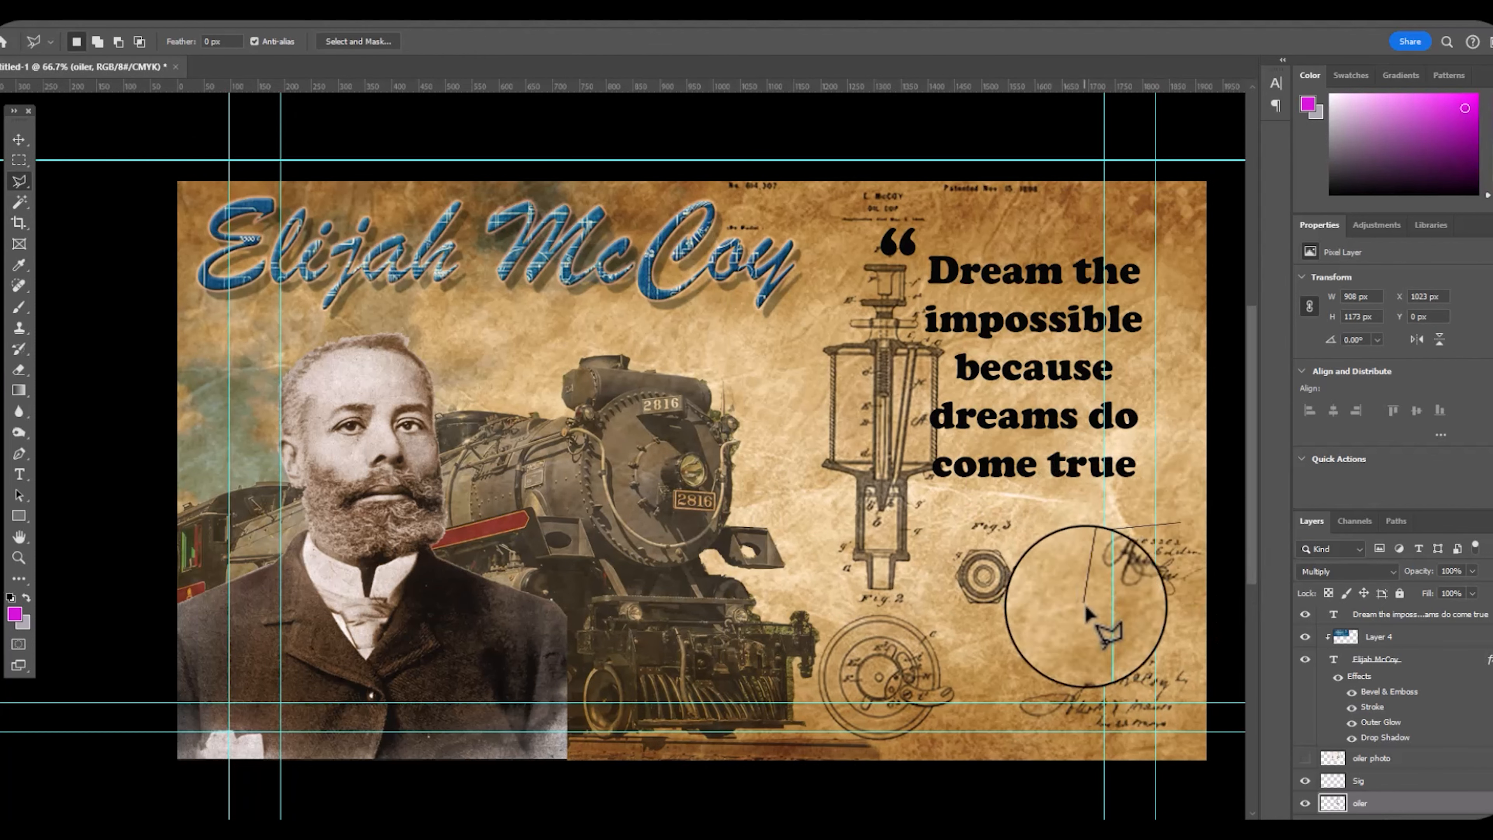
left_click(18, 139)
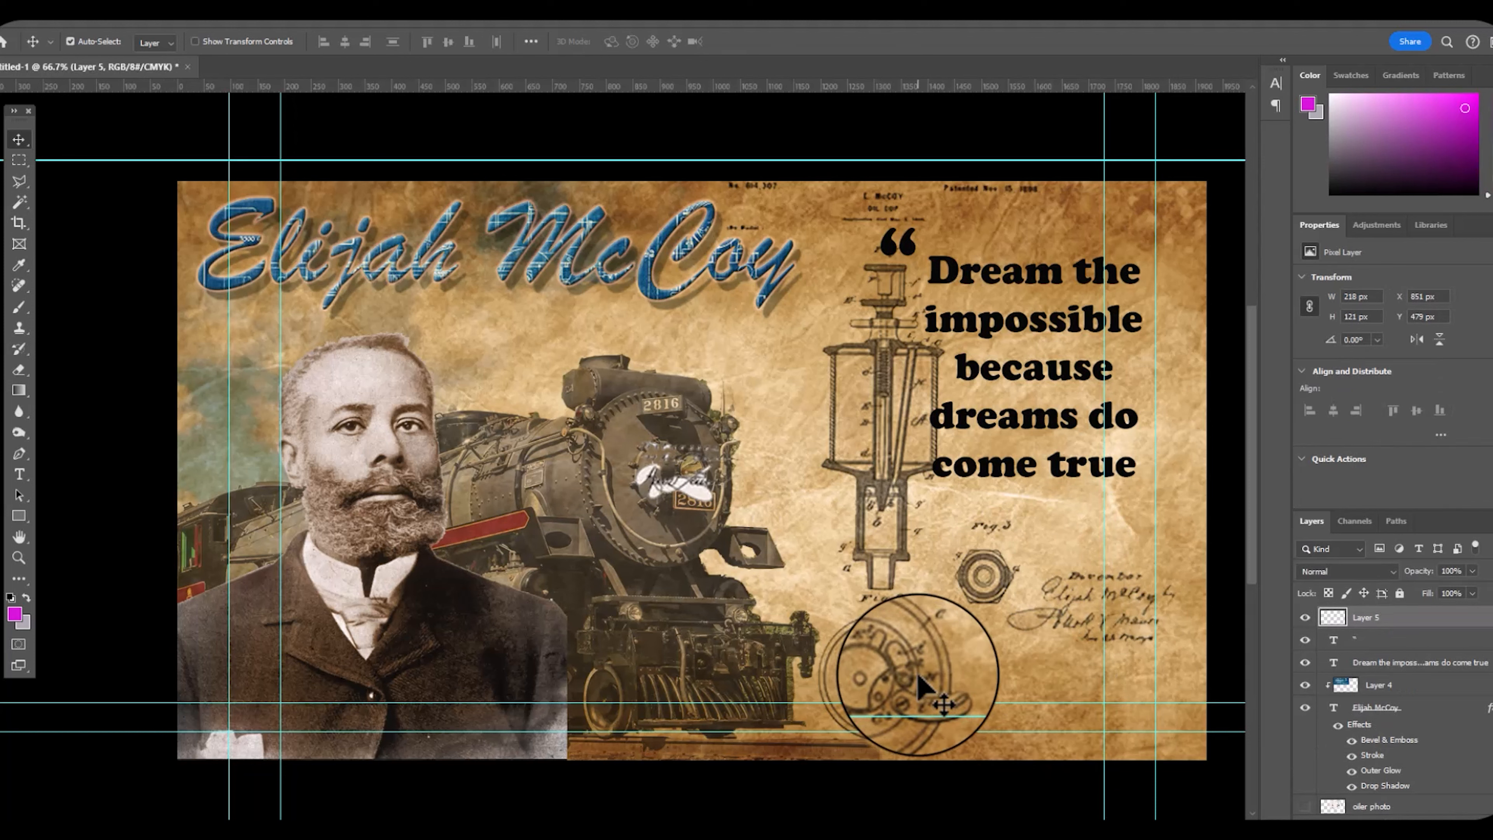
left_click(1346, 570)
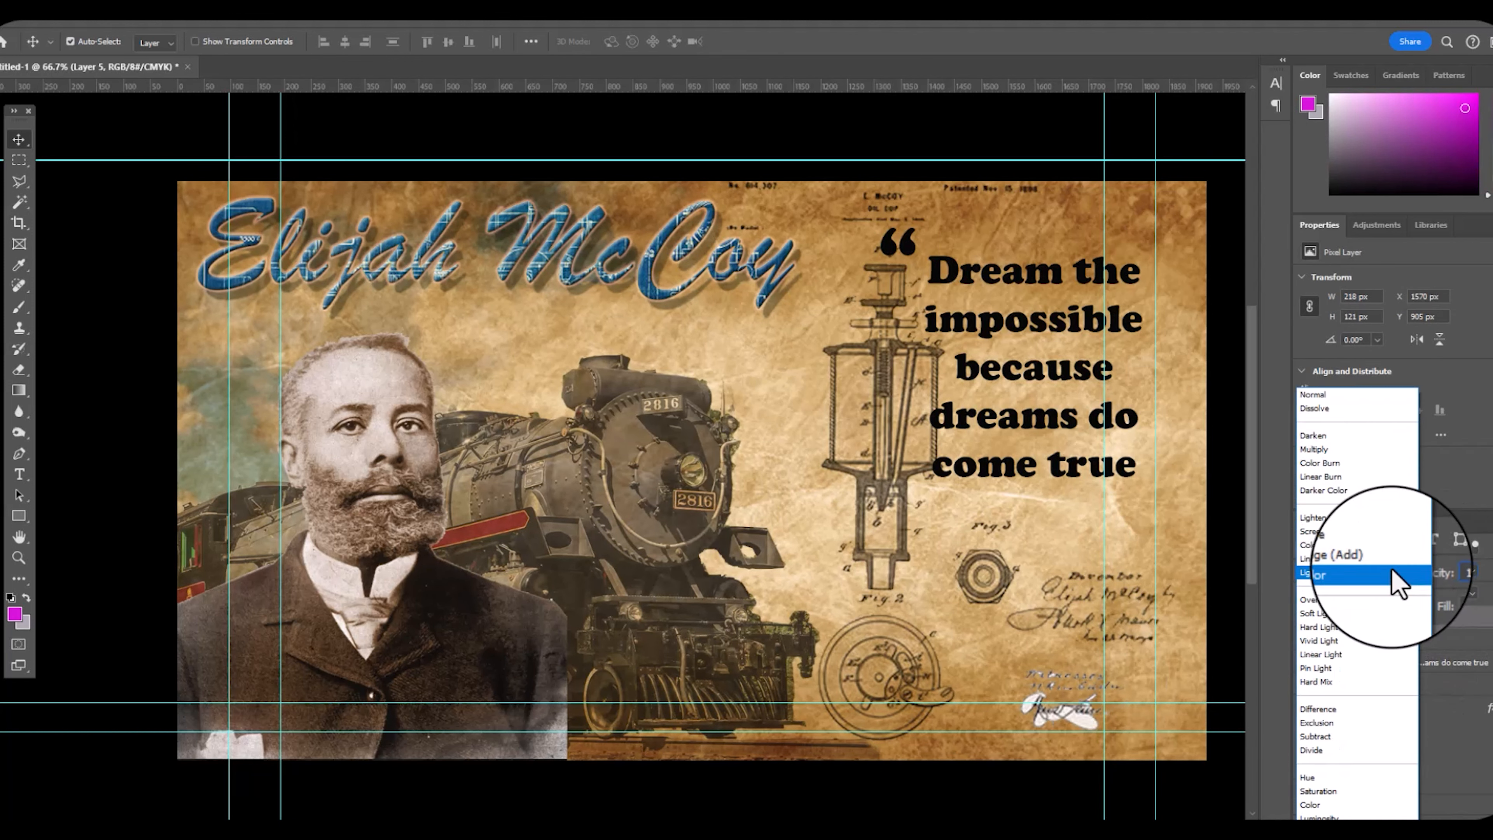
left_click(1315, 448)
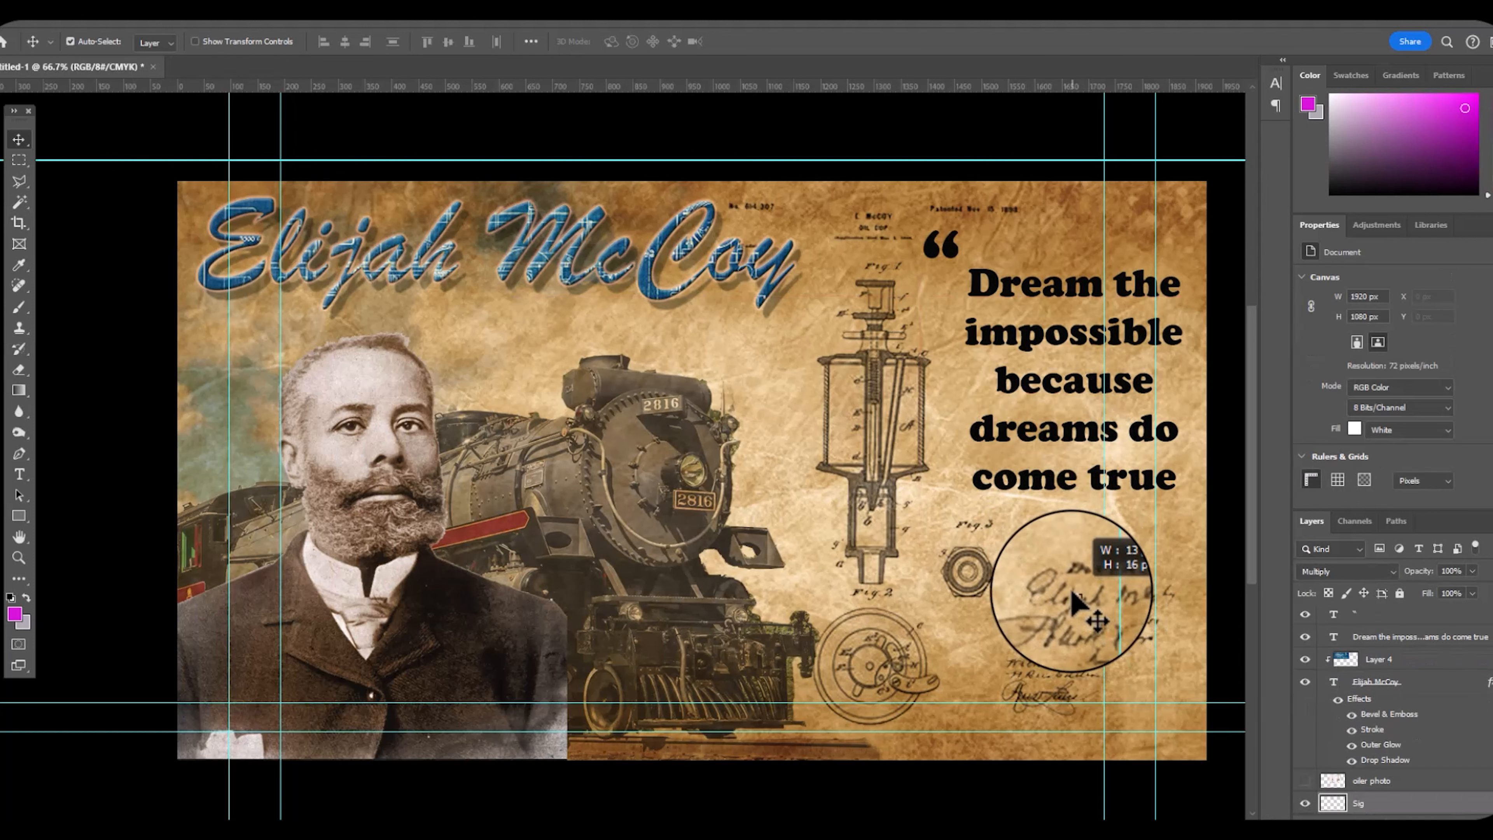
- Reposition the handwritten signatures at the lower right and select the signature layer
left_click(1357, 784)
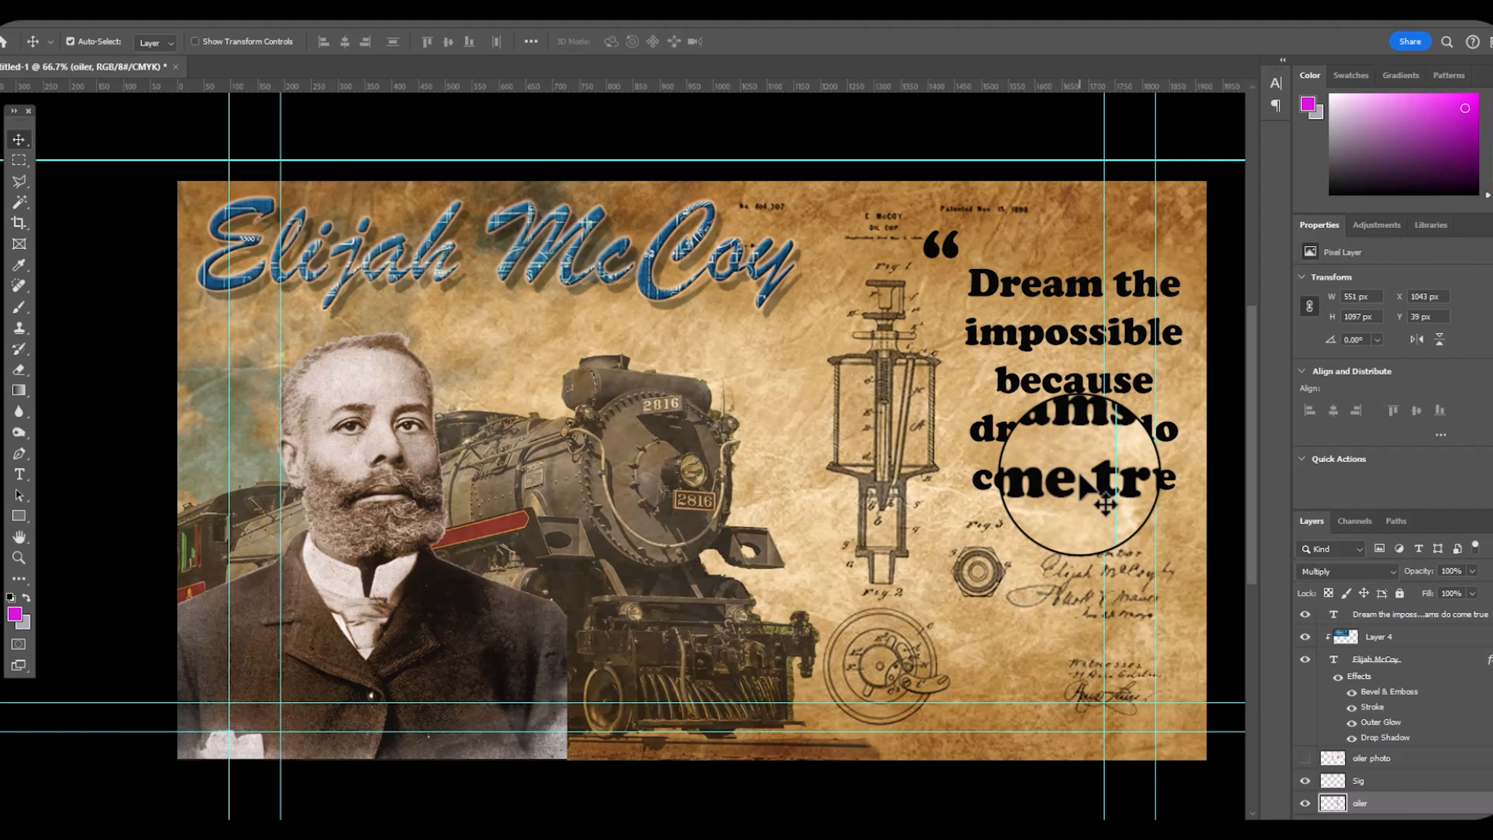
left_click(1359, 802)
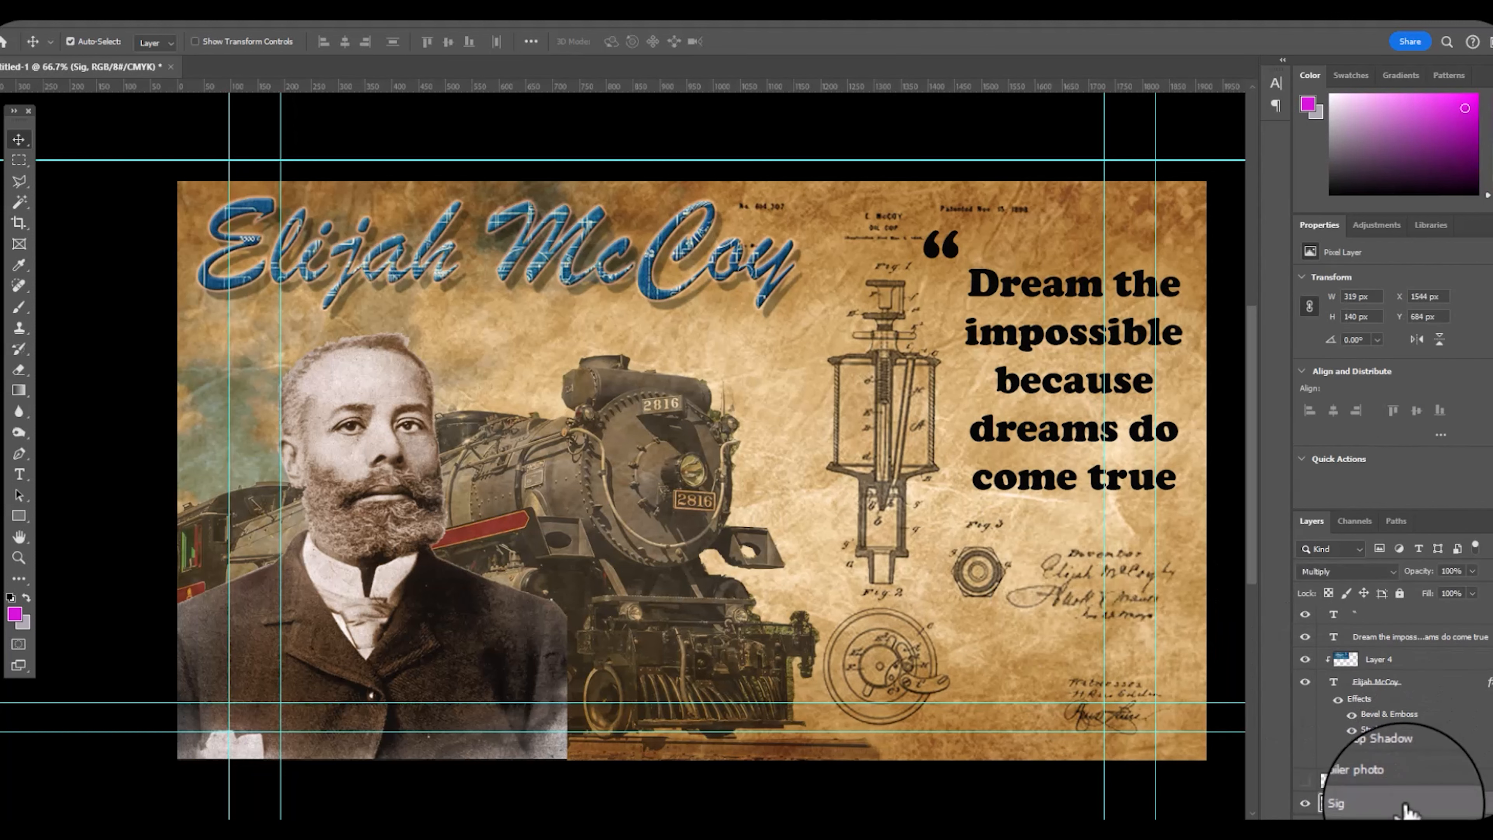